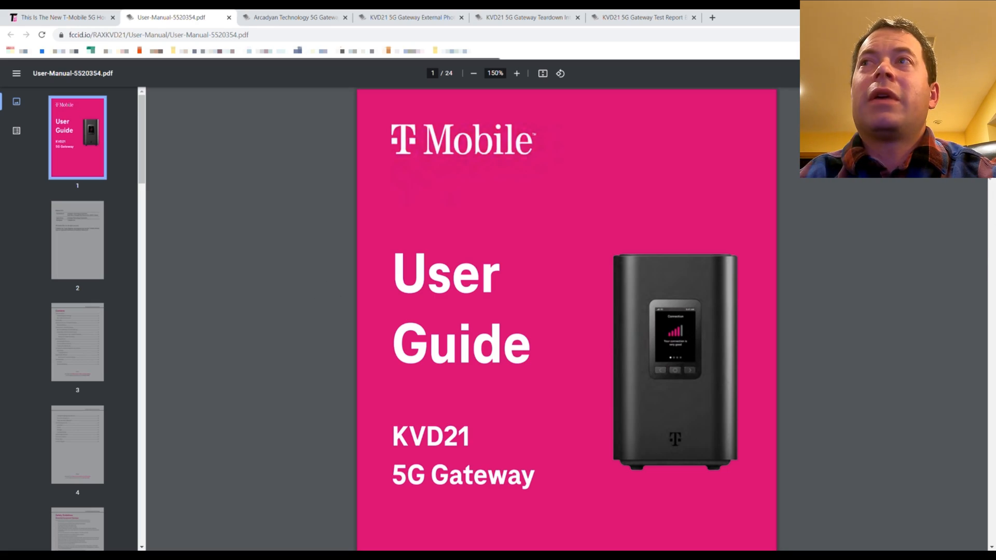
mouse_move(490, 390)
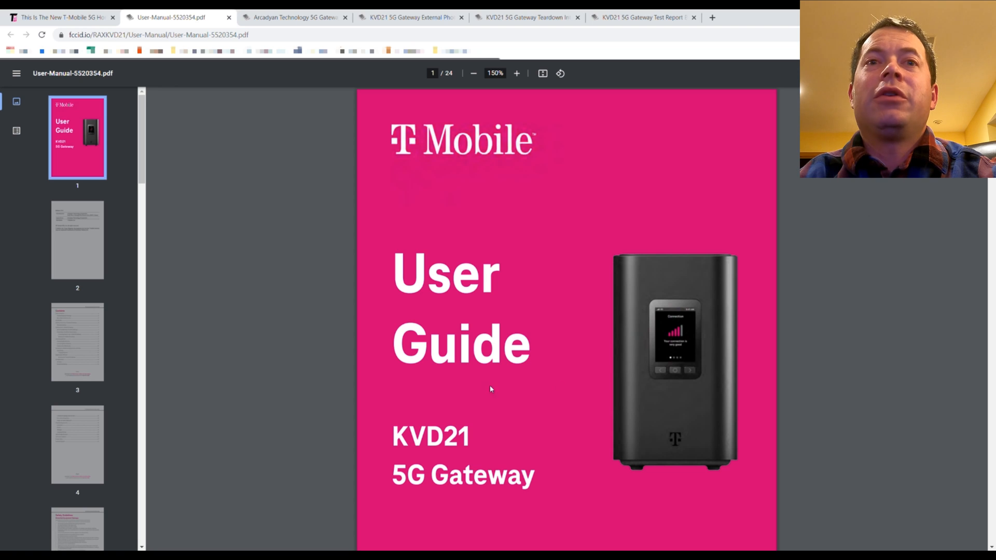
- Scroll from the manual's pink cover to page 2's Release 1.0.0 manufacturer table
double_click(430, 437)
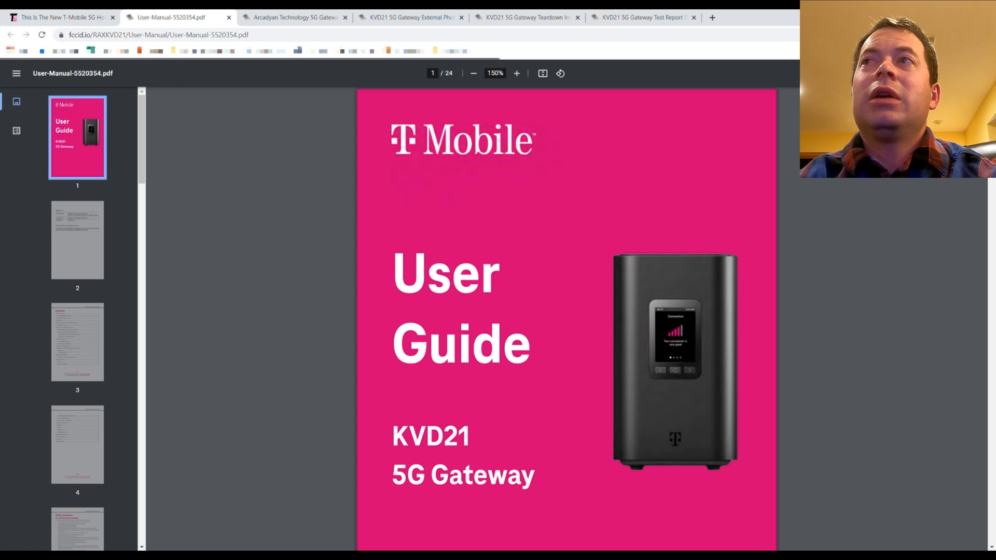
scroll("down", 3)
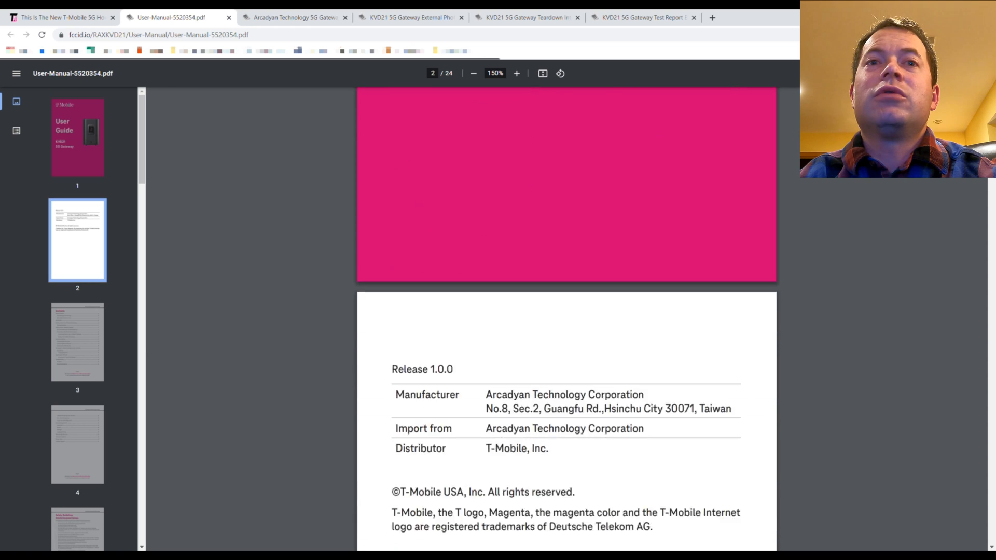
scroll("down", 3)
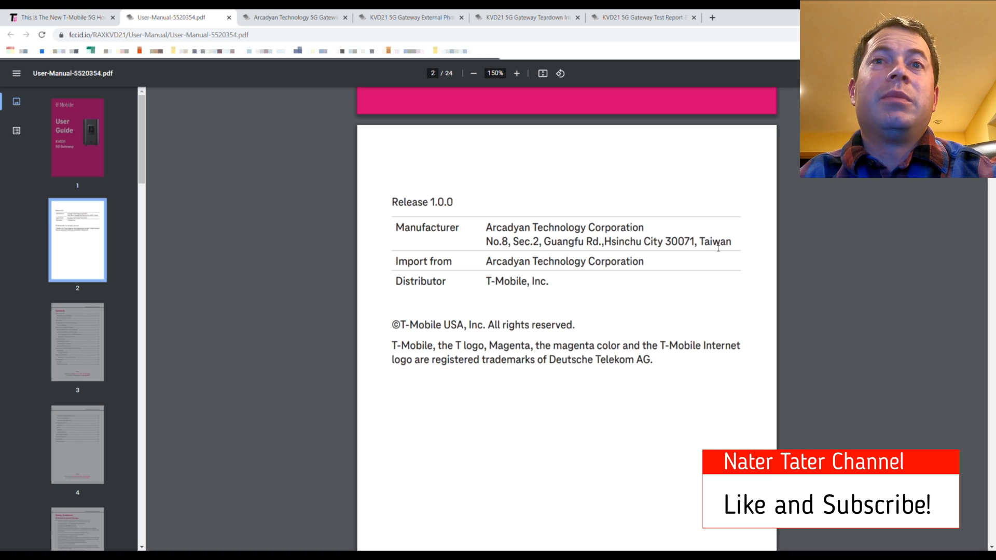
mouse_move(597, 320)
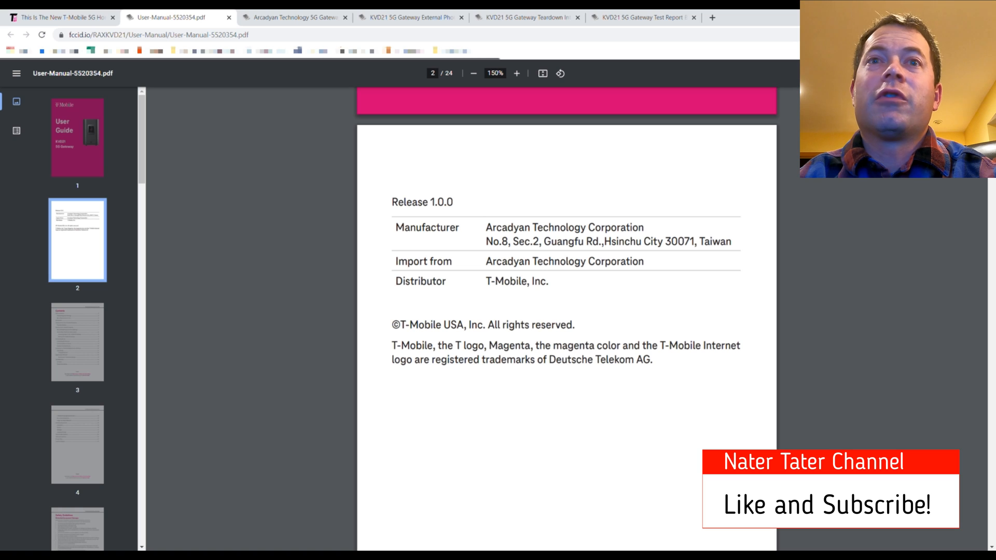
- Scroll past the Contents pages to page 6, Getting to Know Your T-Mobile 5G Gateway
scroll("down", 3)
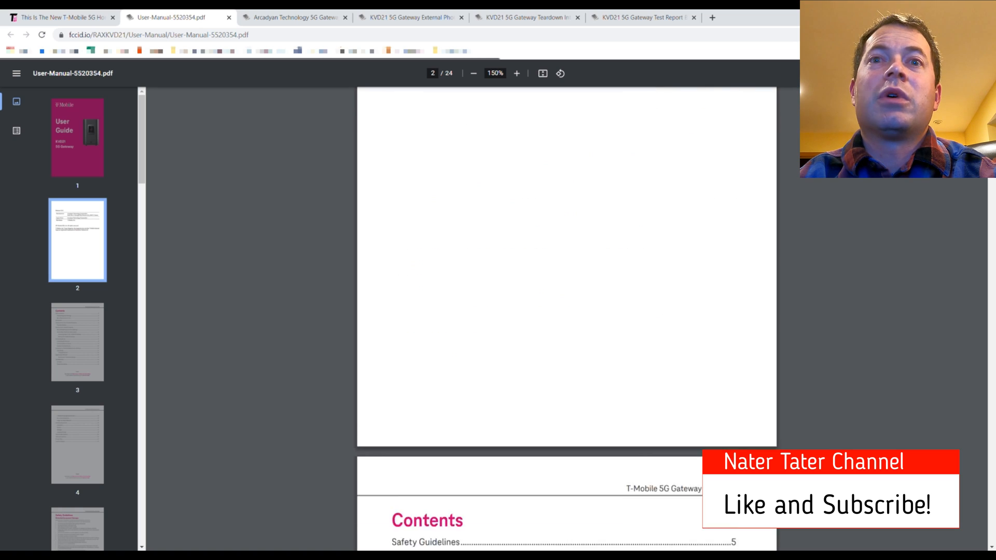
scroll("down", 3)
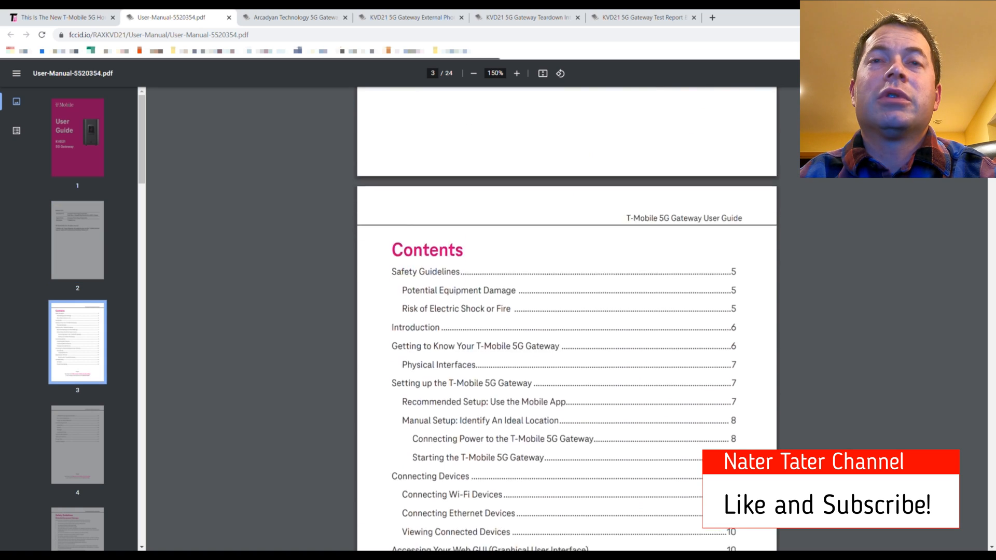
scroll("down", 3)
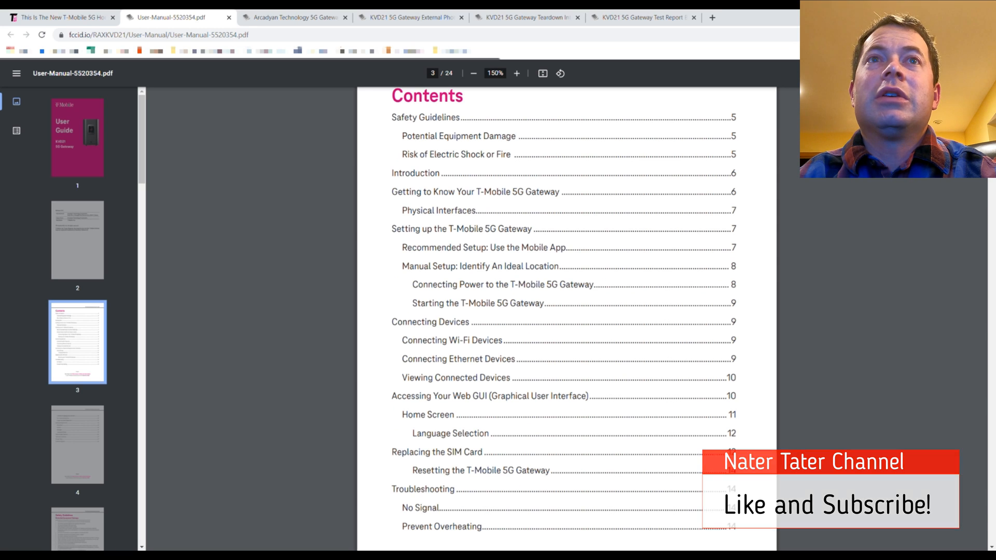
scroll("down", 3)
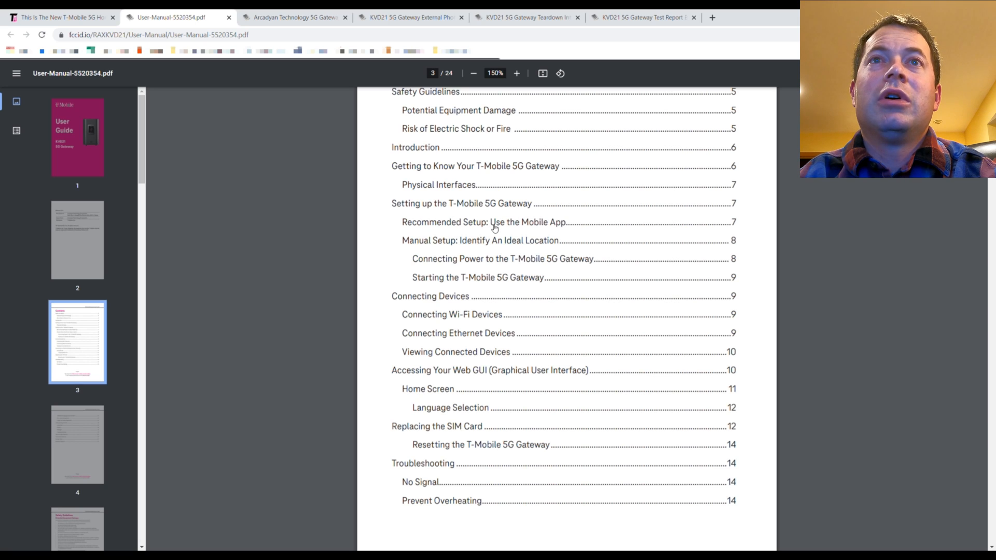
mouse_move(503, 255)
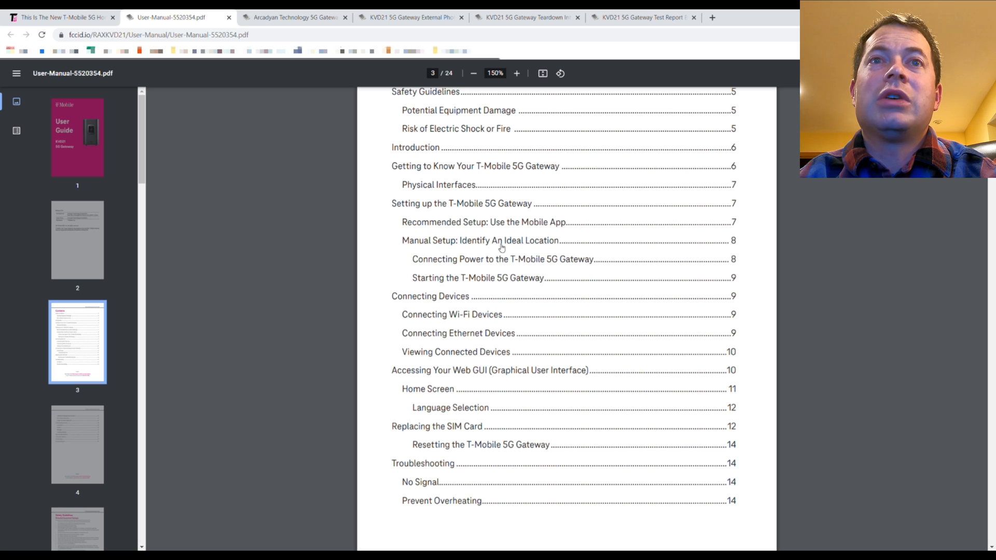
mouse_move(480, 339)
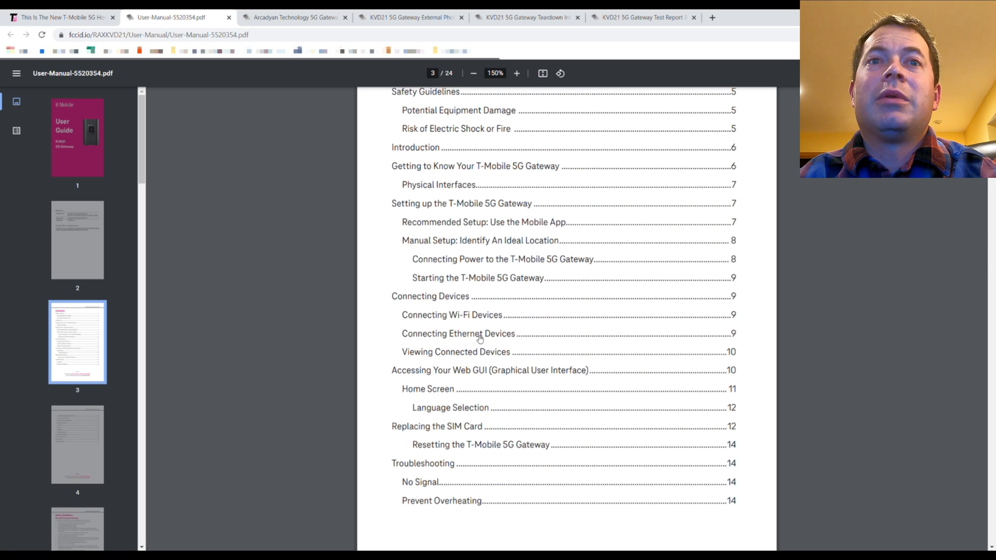
mouse_move(599, 425)
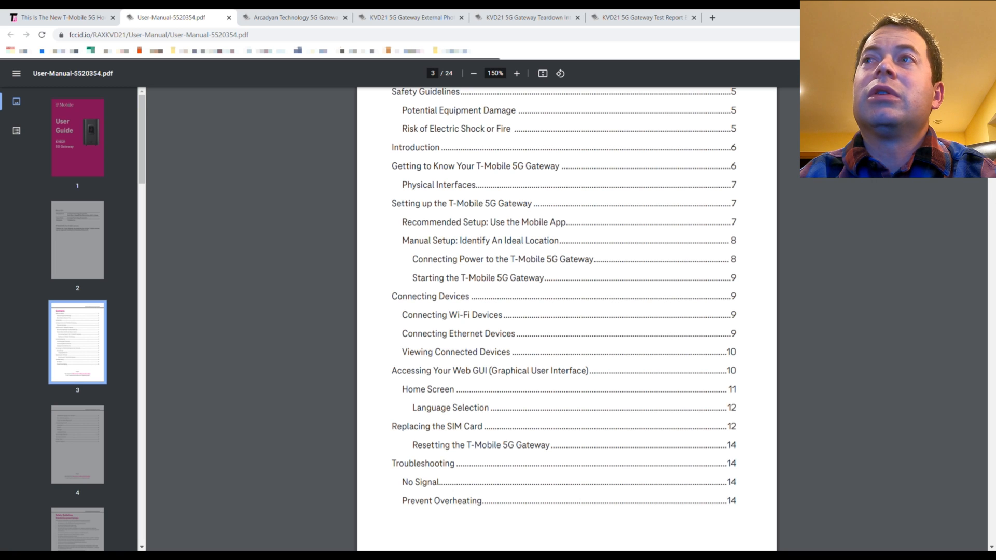
scroll("down", 3)
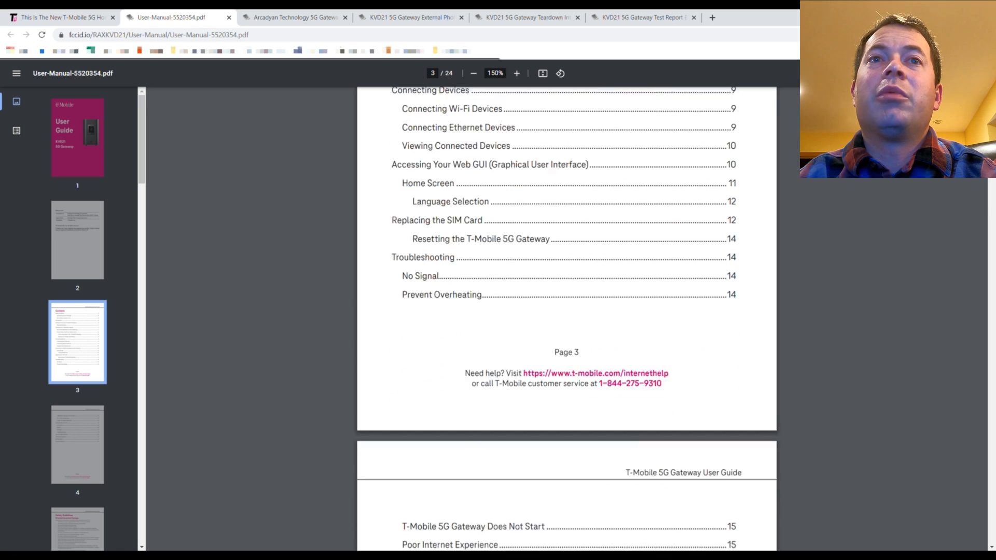
scroll("down", 3)
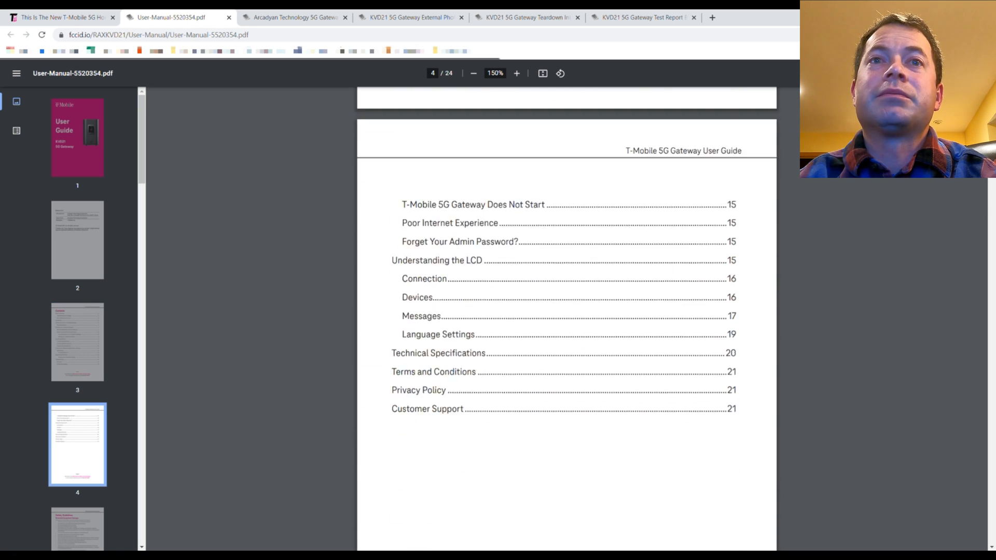
scroll("down", 3)
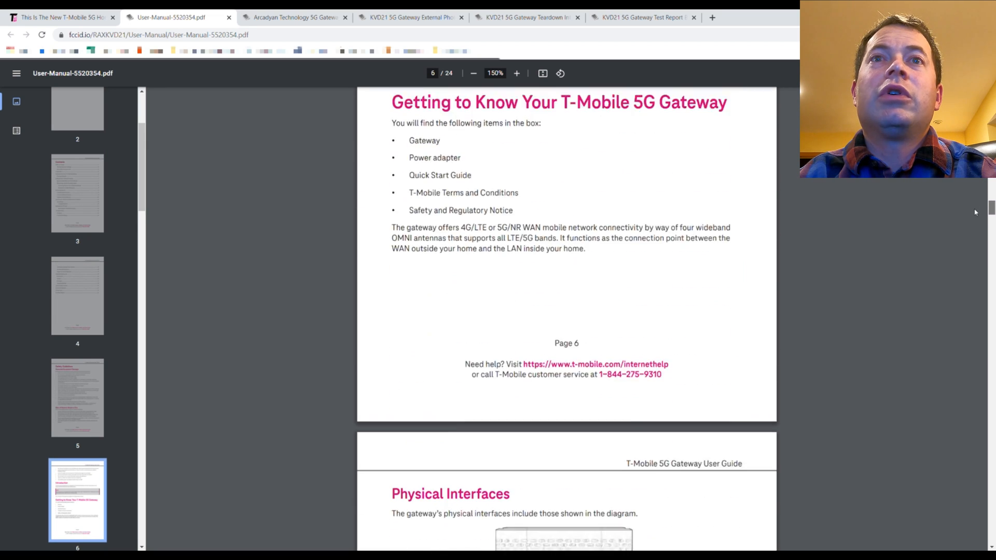
- Scroll to page 7's diagram showing the SIM slot, LAN and USB-C ports
scroll("down", 3)
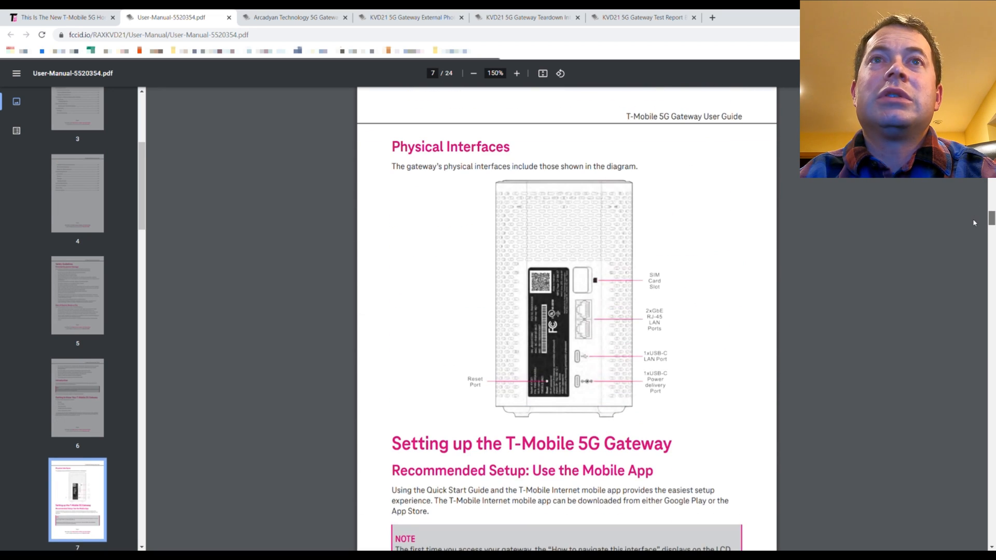
scroll("down", 3)
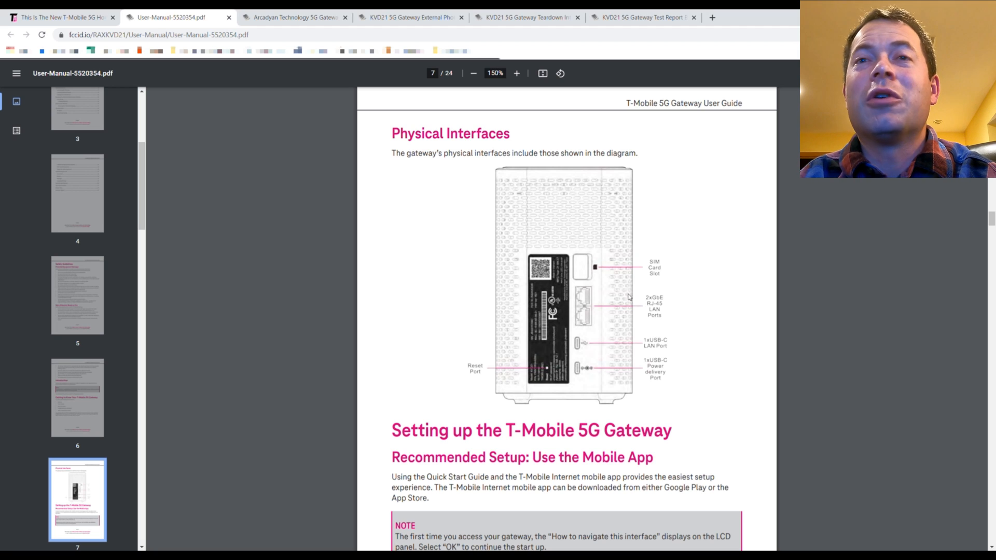
mouse_move(576, 391)
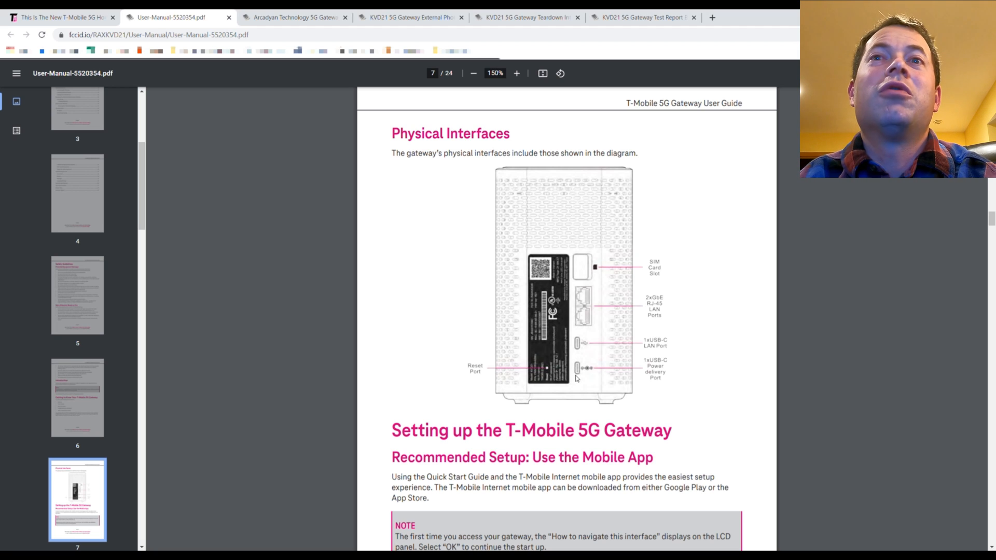
mouse_move(597, 298)
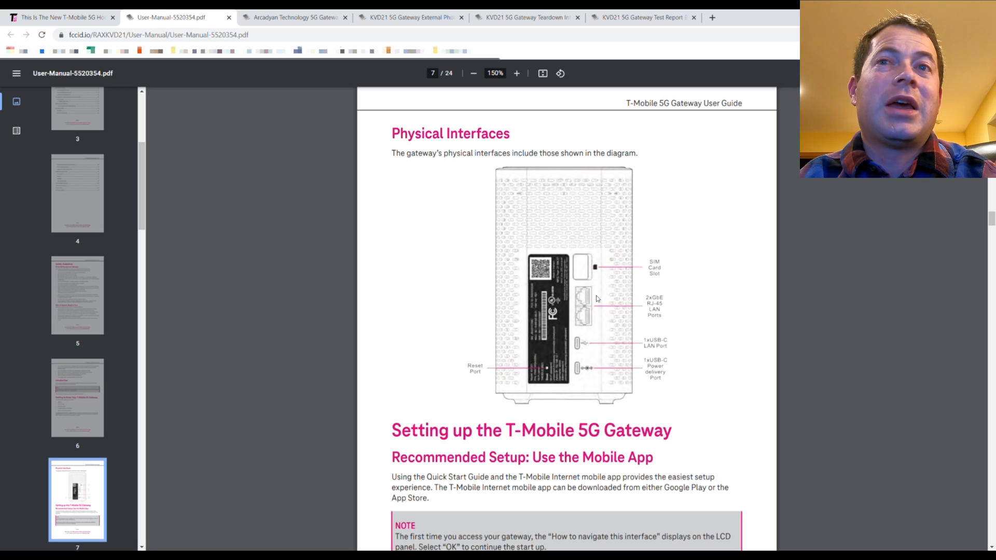
mouse_move(583, 354)
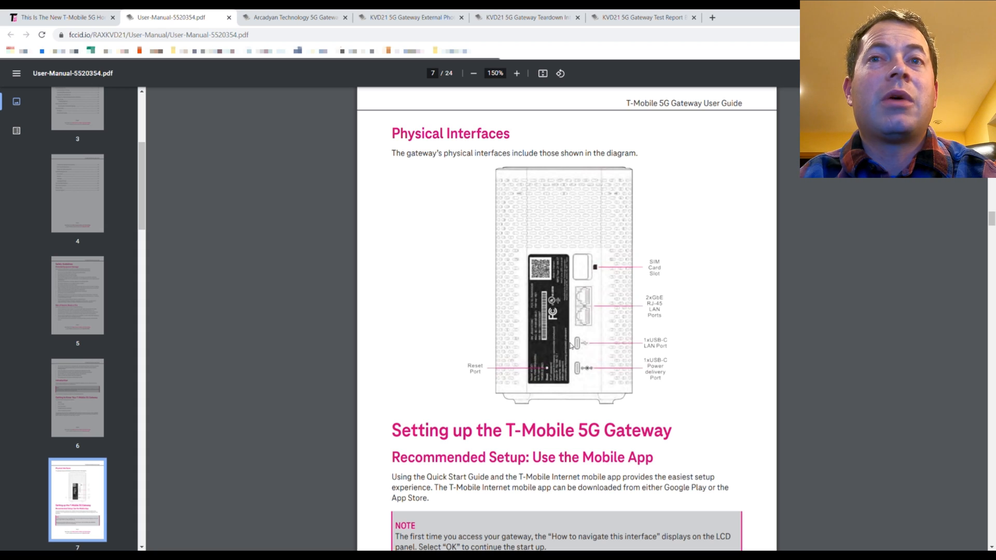
mouse_move(658, 335)
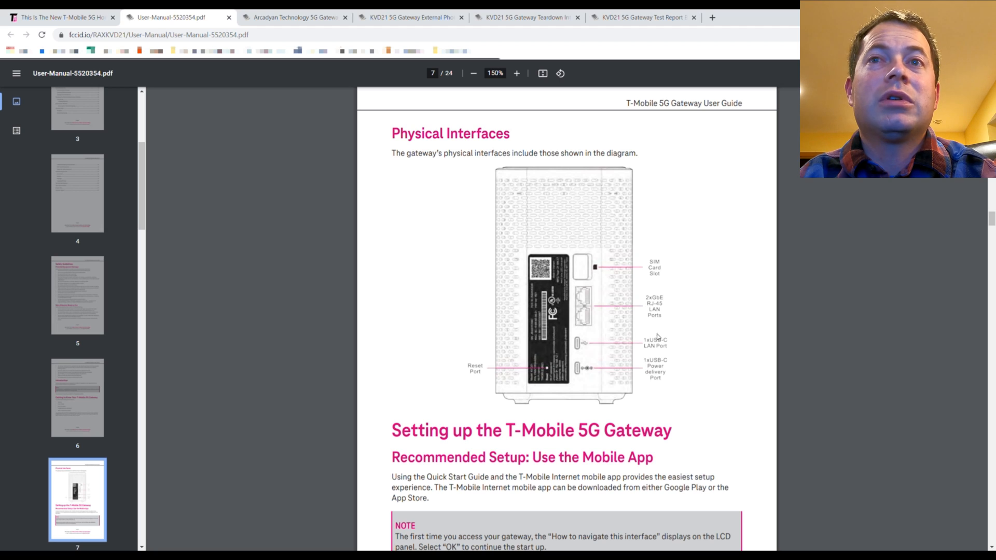
mouse_move(671, 341)
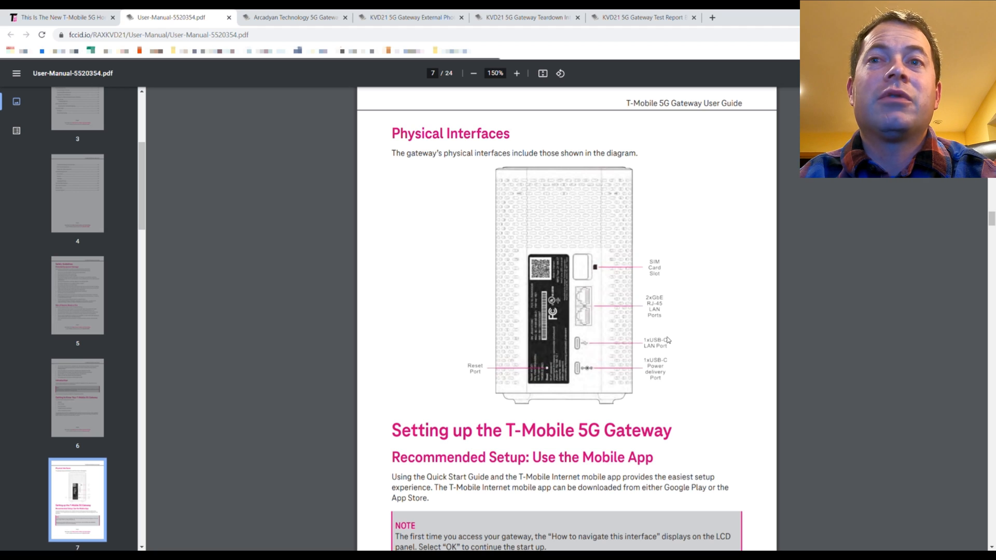
mouse_move(580, 373)
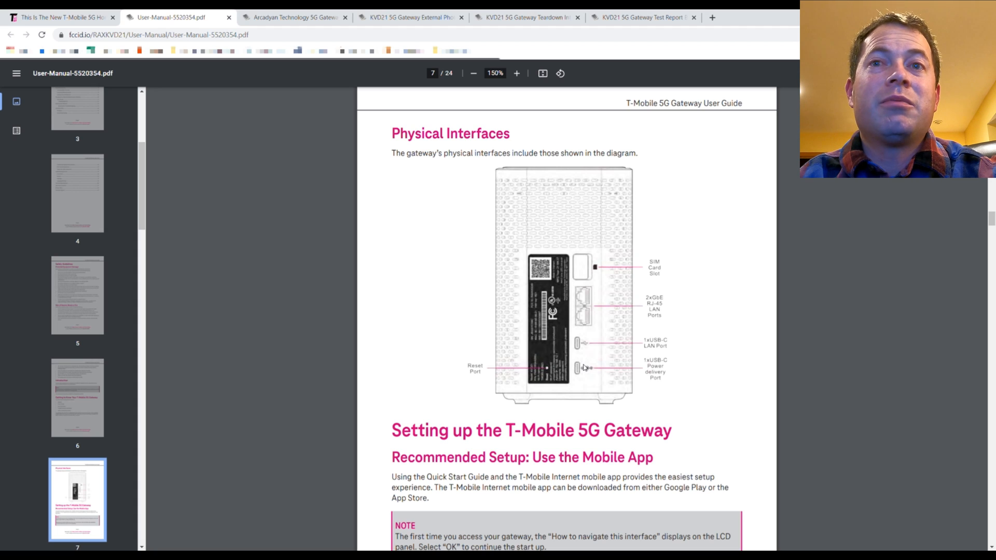
mouse_move(604, 372)
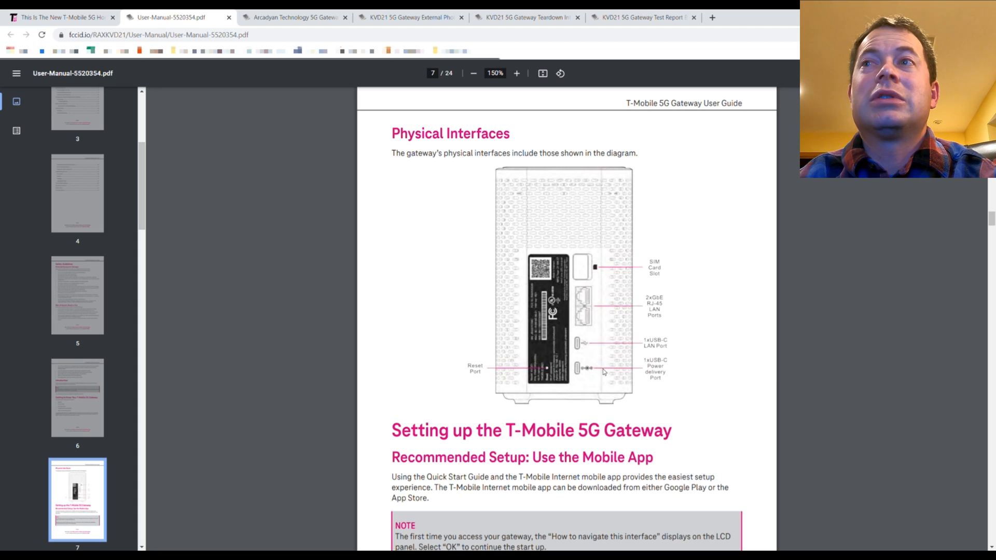
- Scroll from page 8 to page 10's Viewing Connected Devices and Web GUI sections
scroll("down", 3)
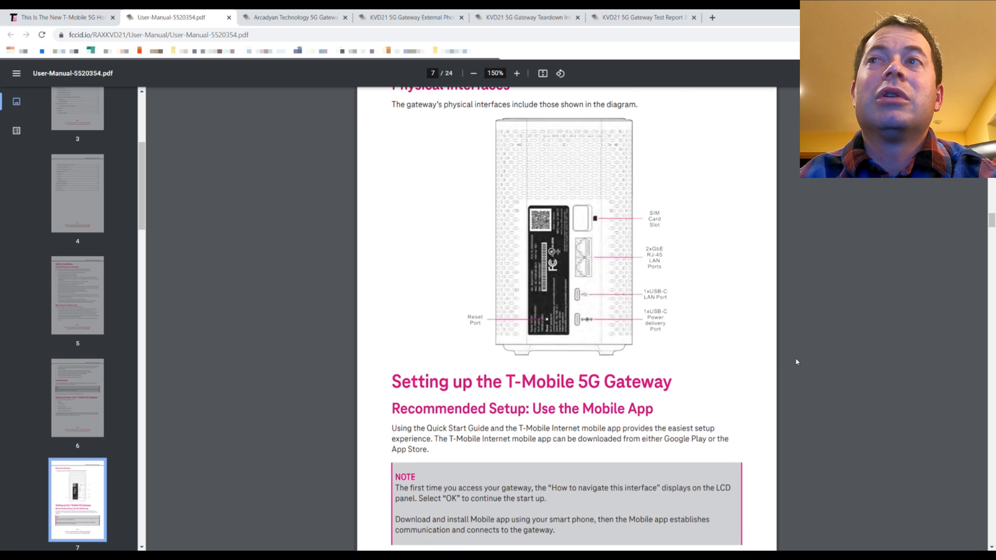
scroll("down", 3)
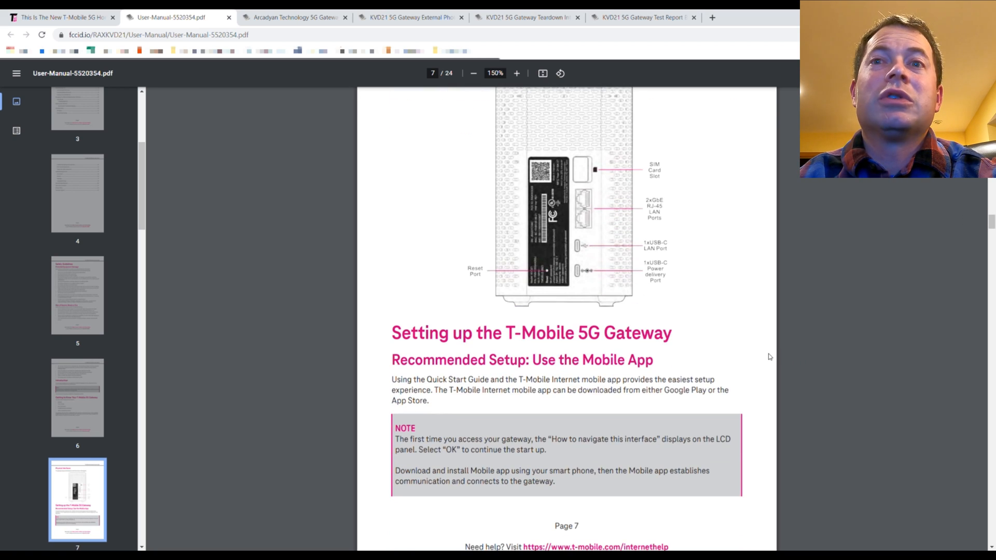
mouse_move(776, 372)
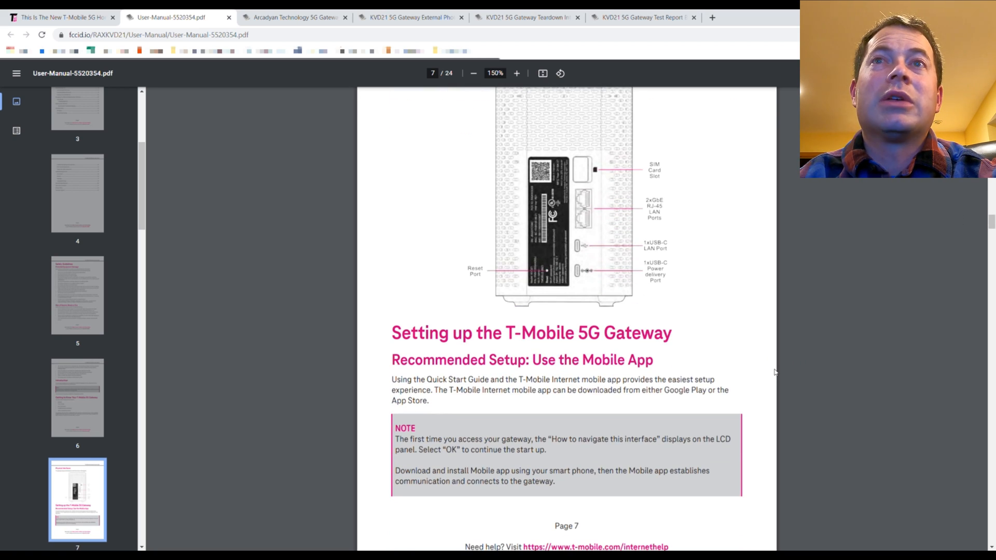
scroll("down", 3)
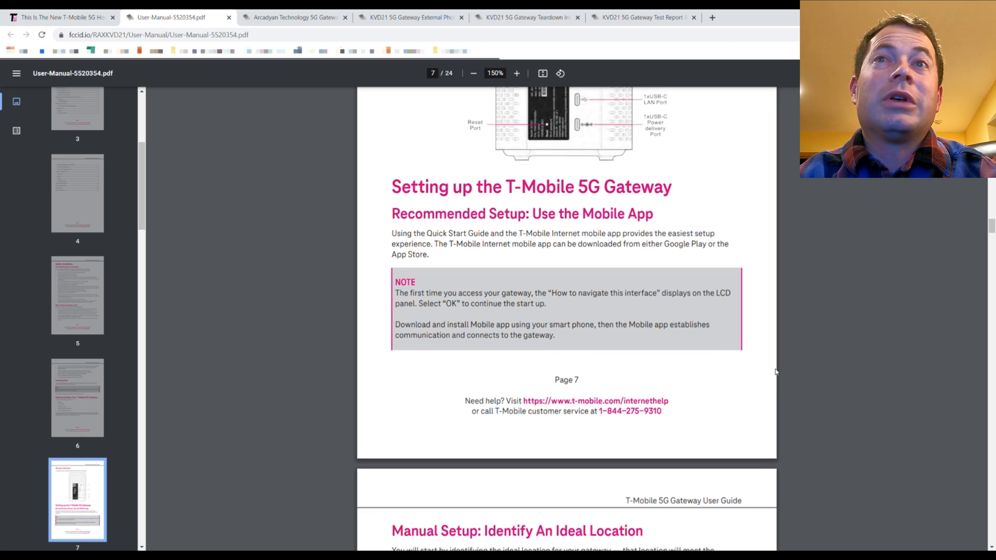
scroll("down", 3)
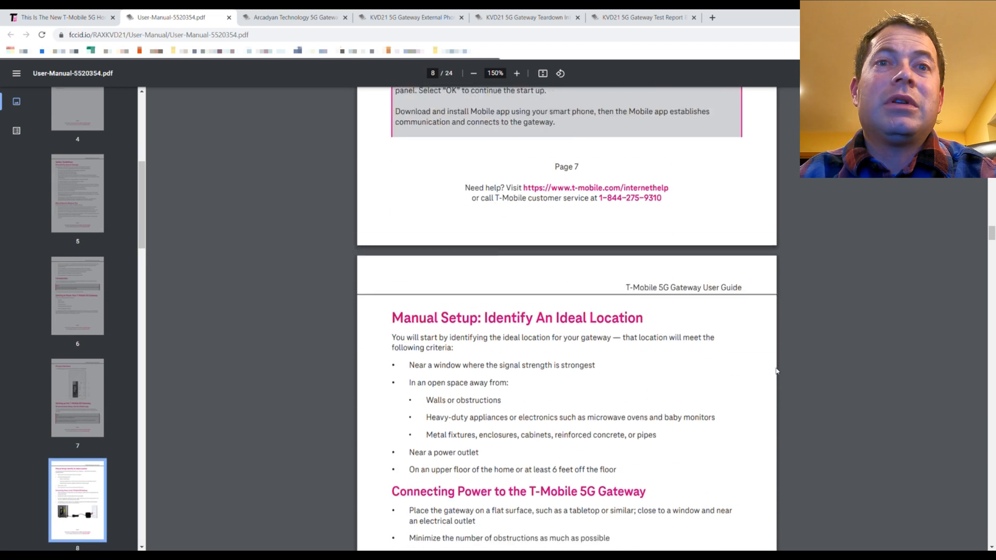
scroll("down", 3)
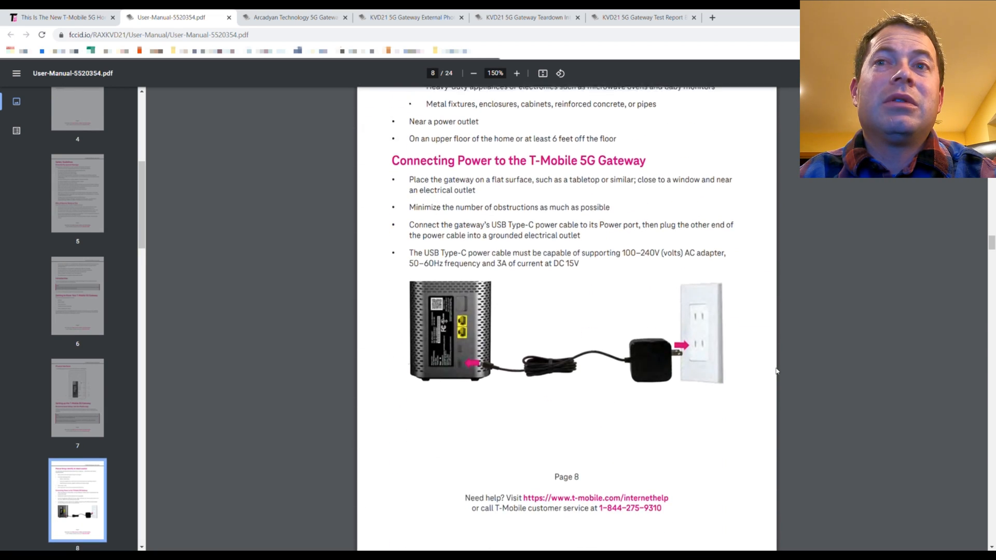
scroll("down", 3)
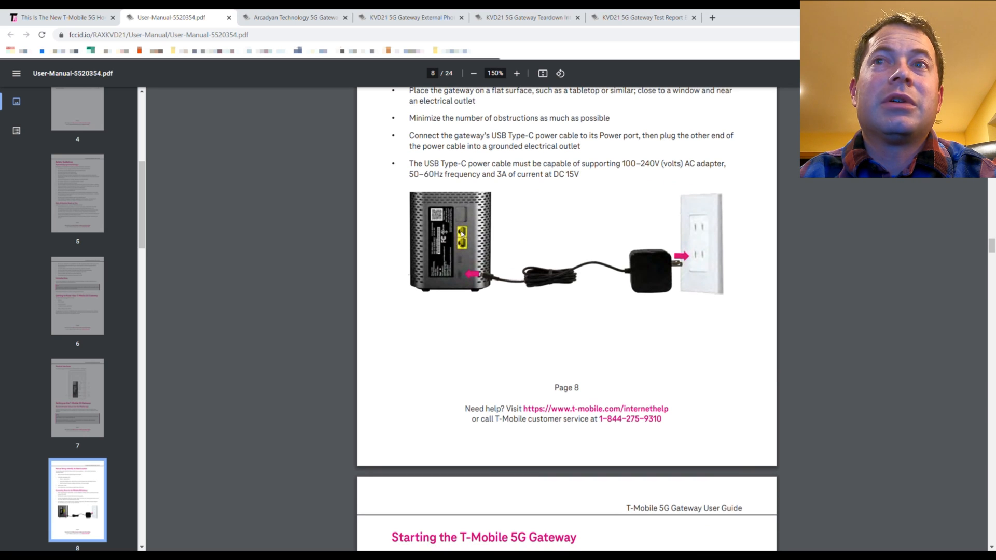
scroll("down", 3)
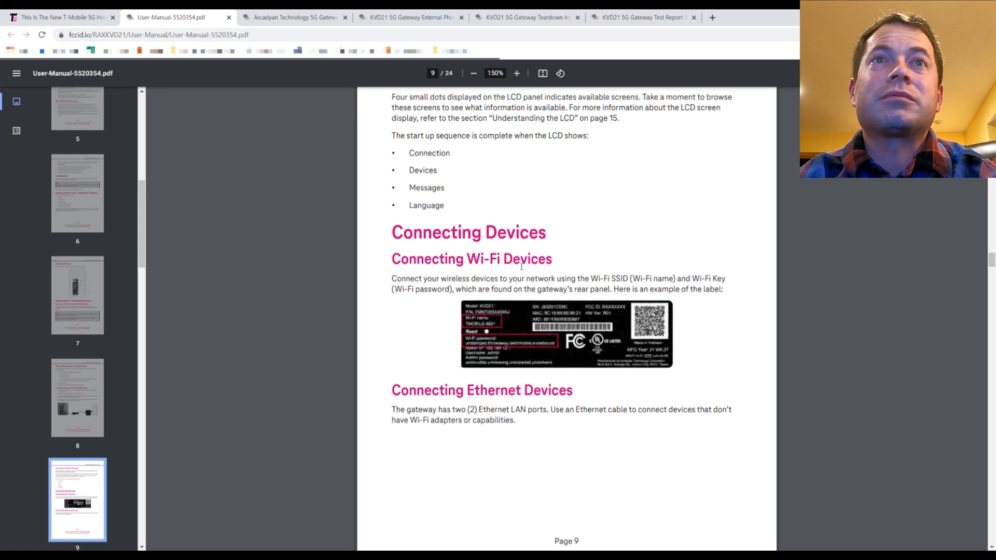
scroll("down", 3)
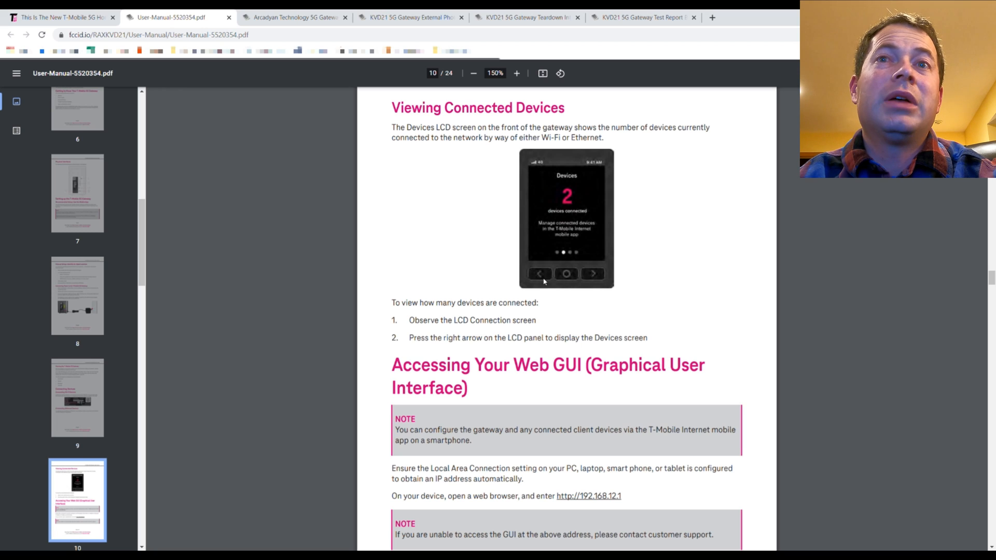
mouse_move(600, 276)
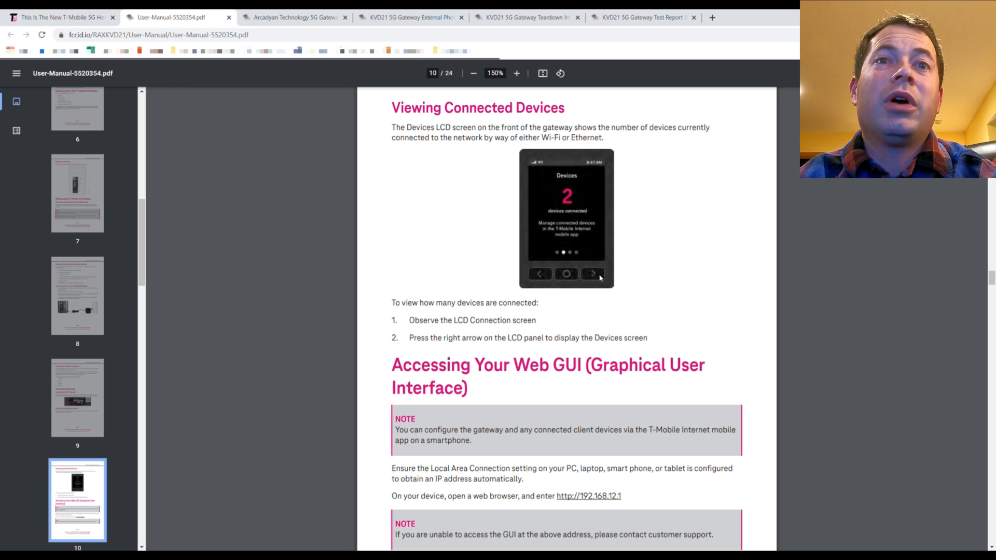
mouse_move(601, 325)
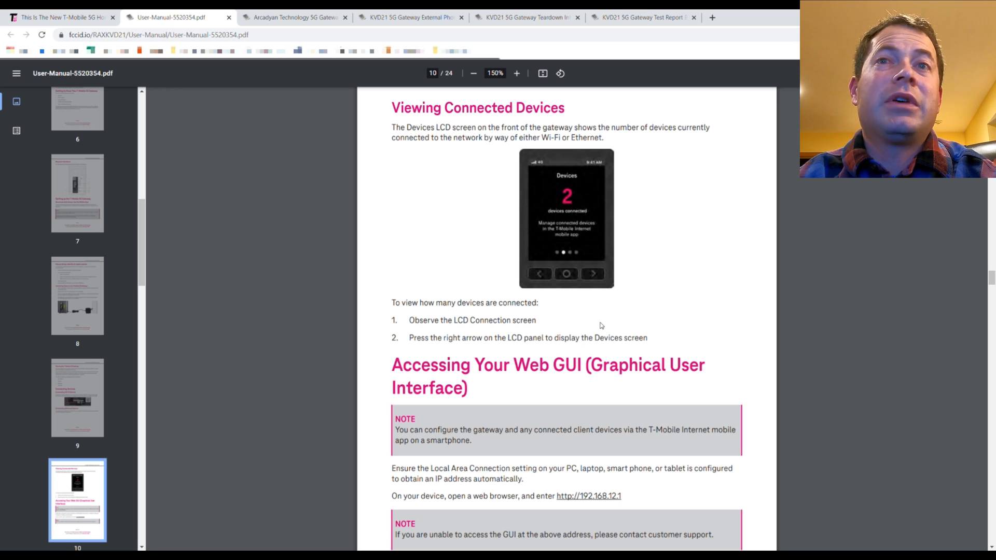
mouse_move(568, 304)
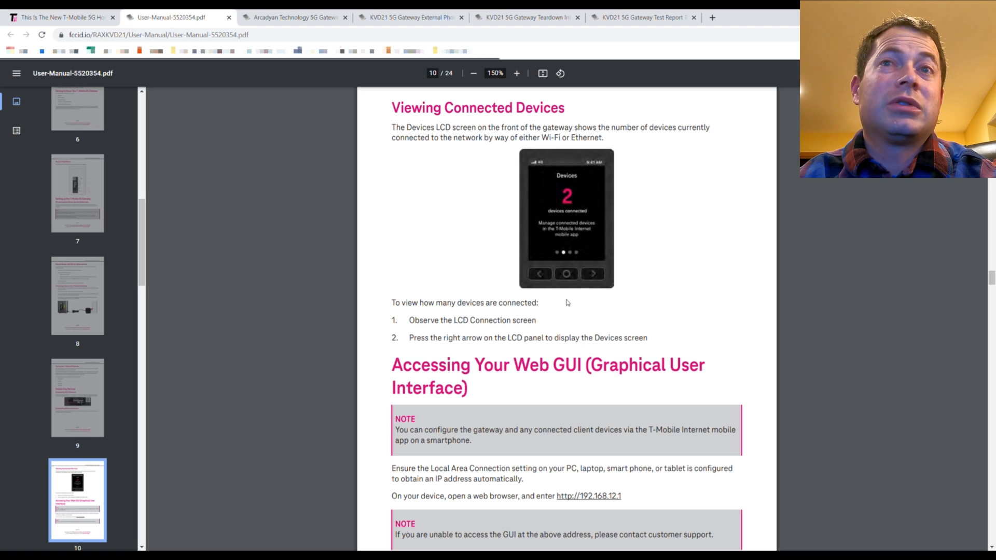
- Scroll to page 11's Home Screen dashboard image and its four-section description
scroll("down", 3)
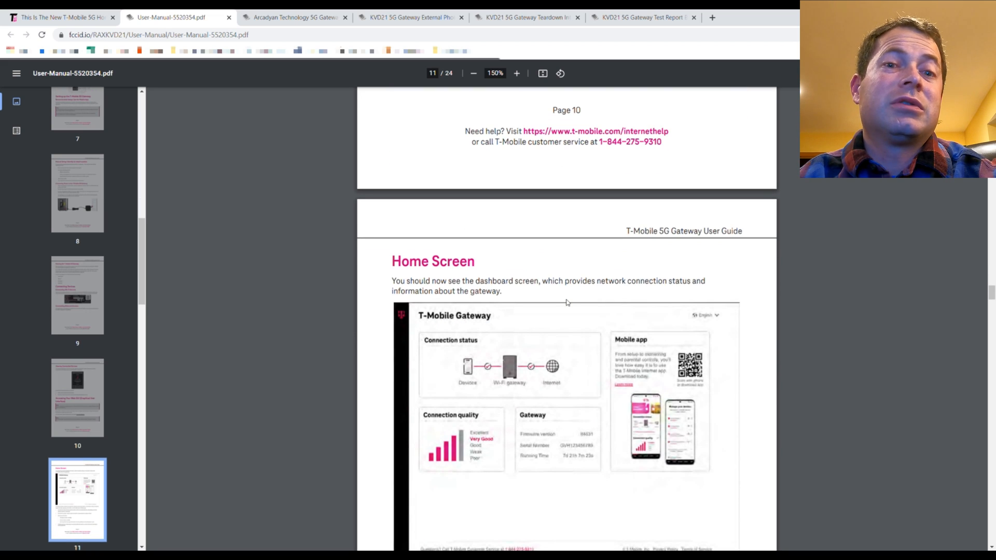
scroll("down", 3)
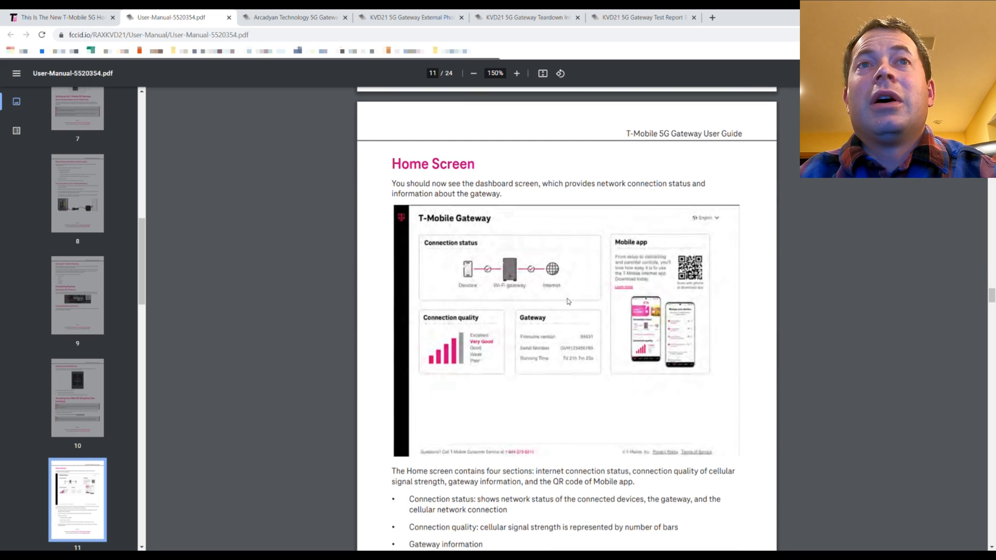
scroll("down", 3)
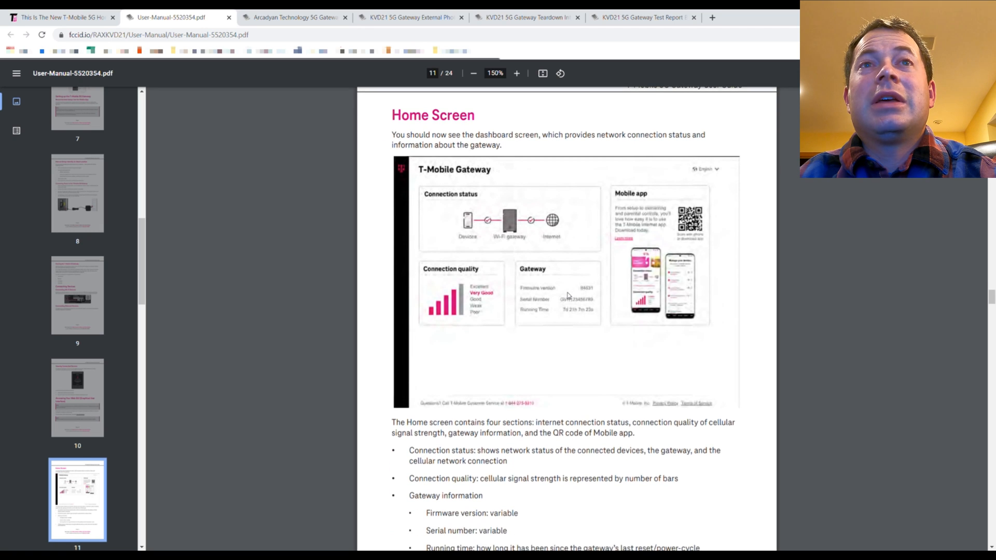
mouse_move(555, 390)
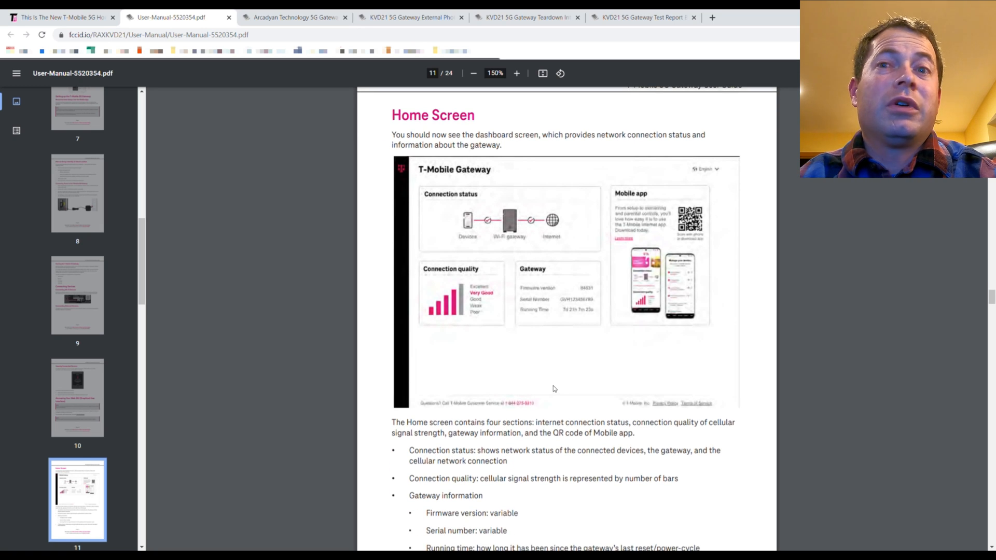
scroll("down", 3)
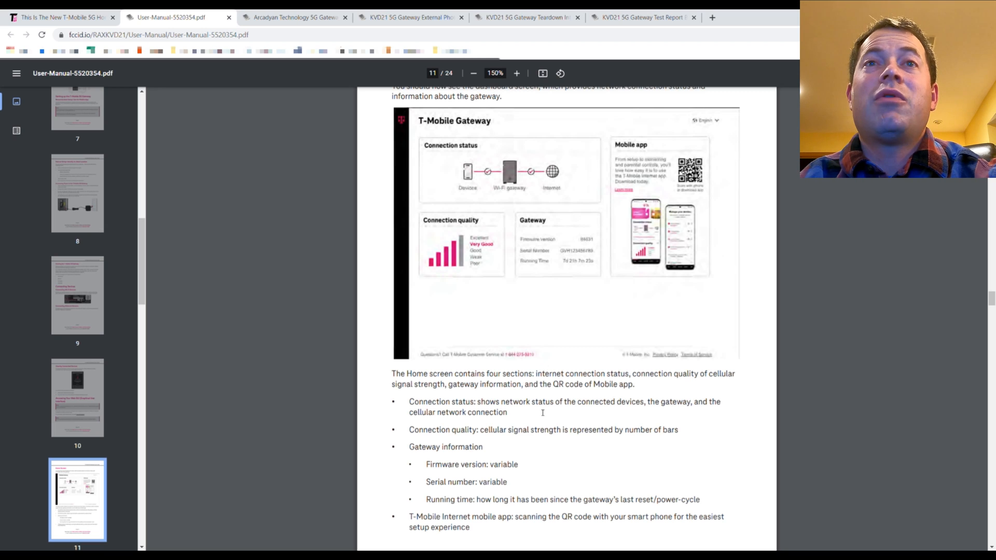
mouse_move(438, 329)
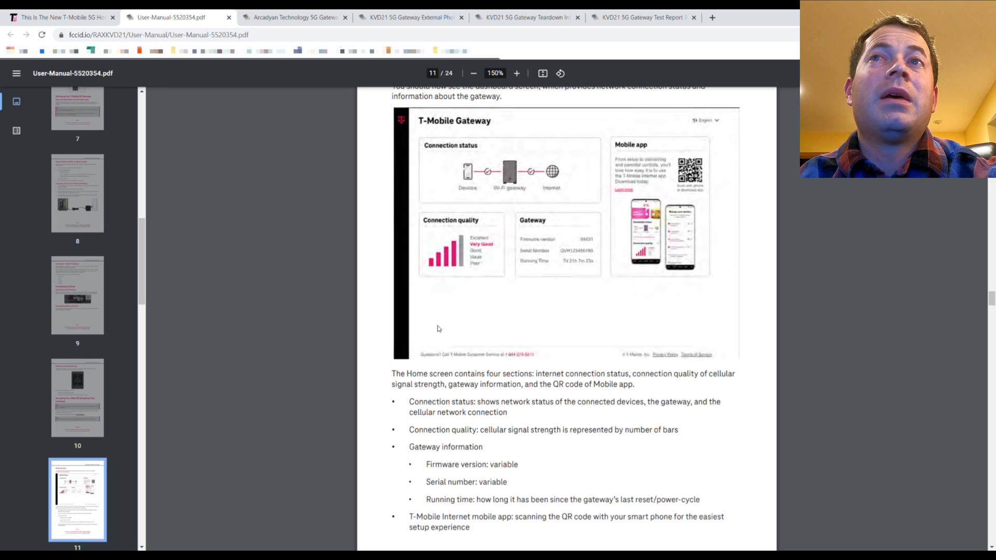
mouse_move(488, 144)
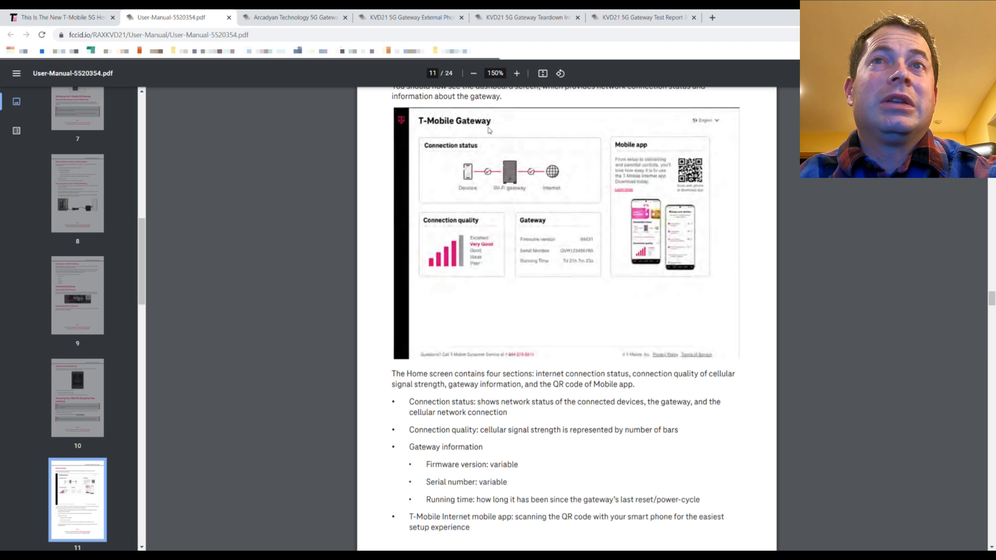
mouse_move(435, 250)
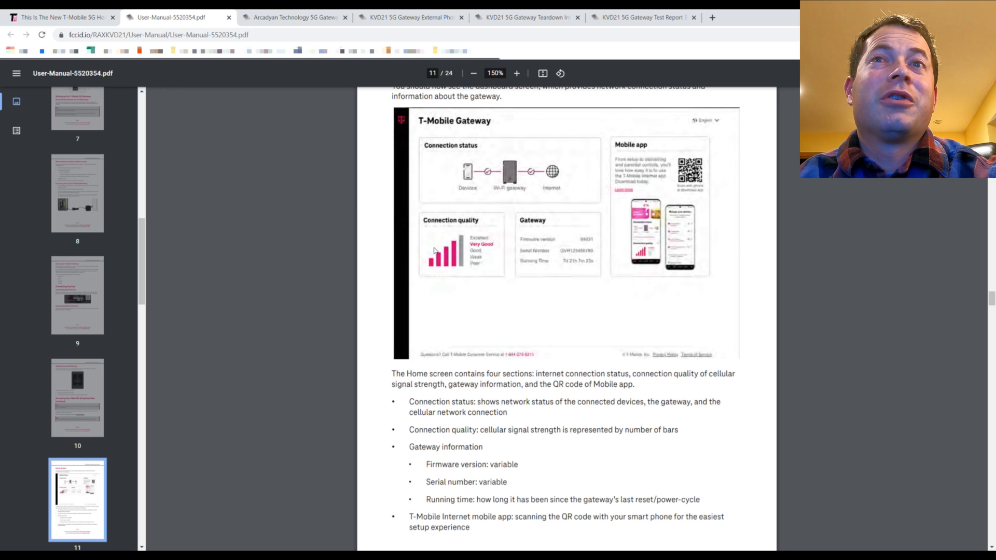
mouse_move(416, 179)
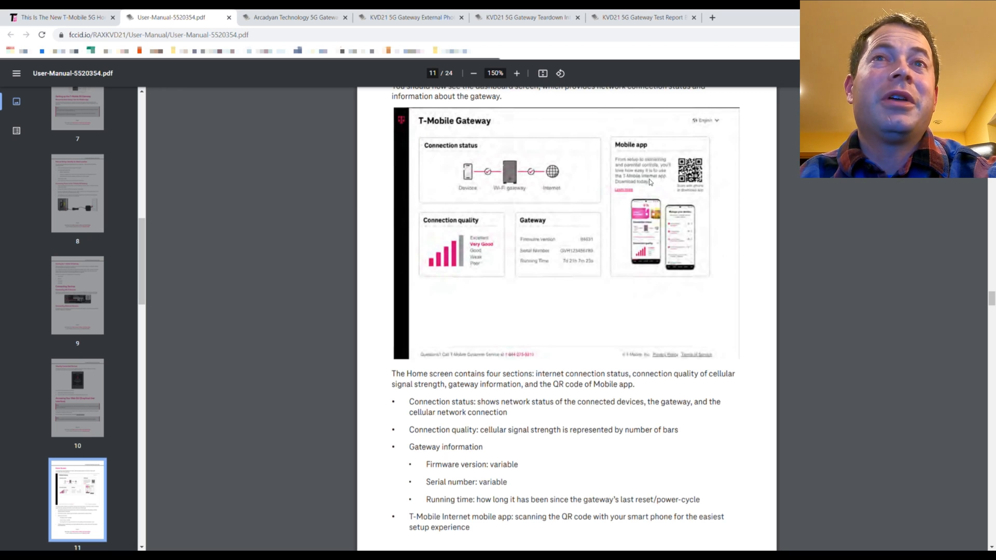
mouse_move(581, 181)
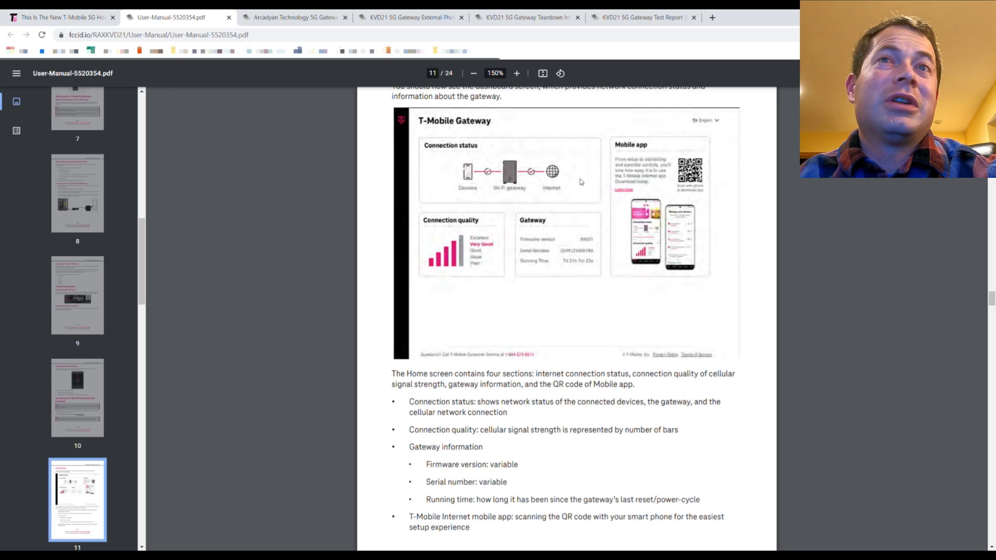
mouse_move(457, 259)
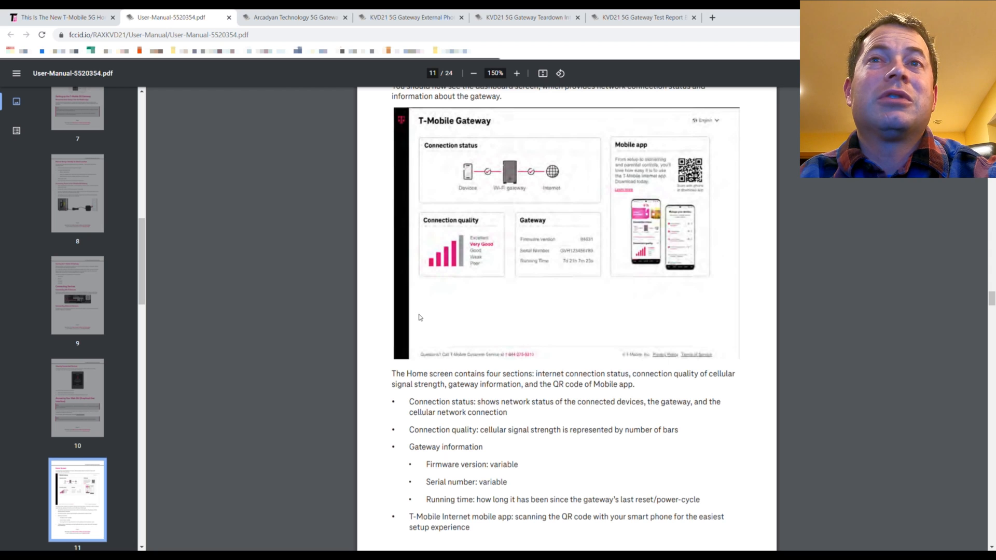
mouse_move(557, 292)
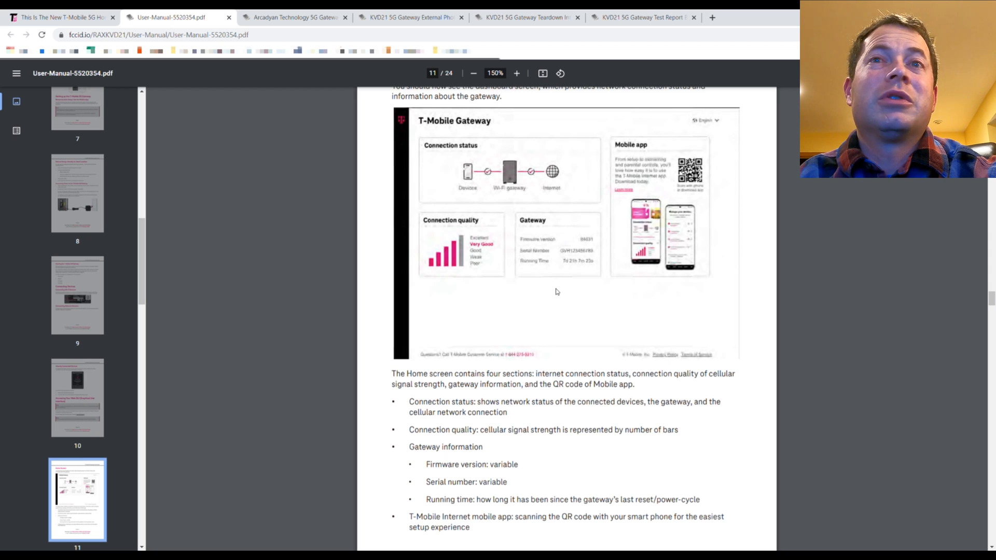
mouse_move(525, 295)
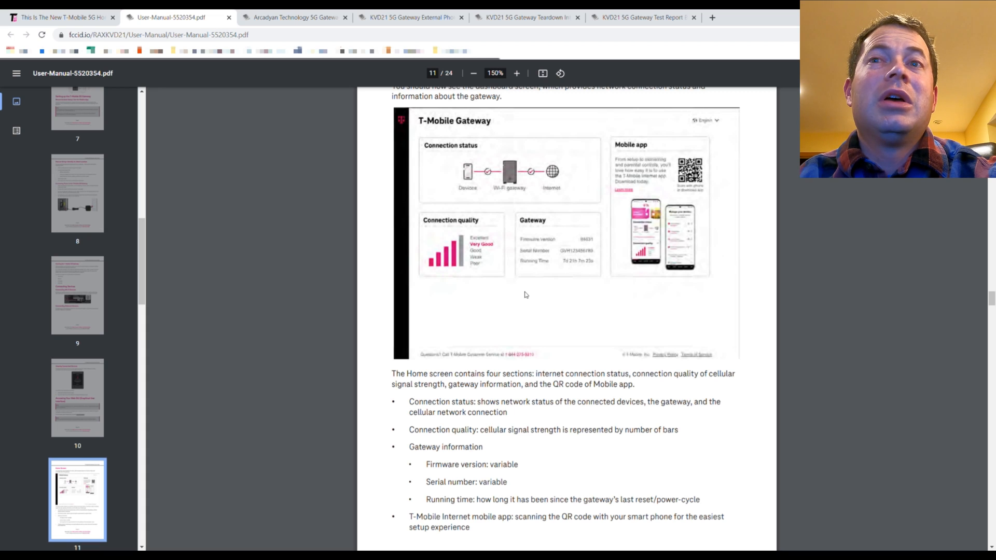
- Scroll to page 12 and highlight the note about unavailable advanced settings
scroll("down", 3)
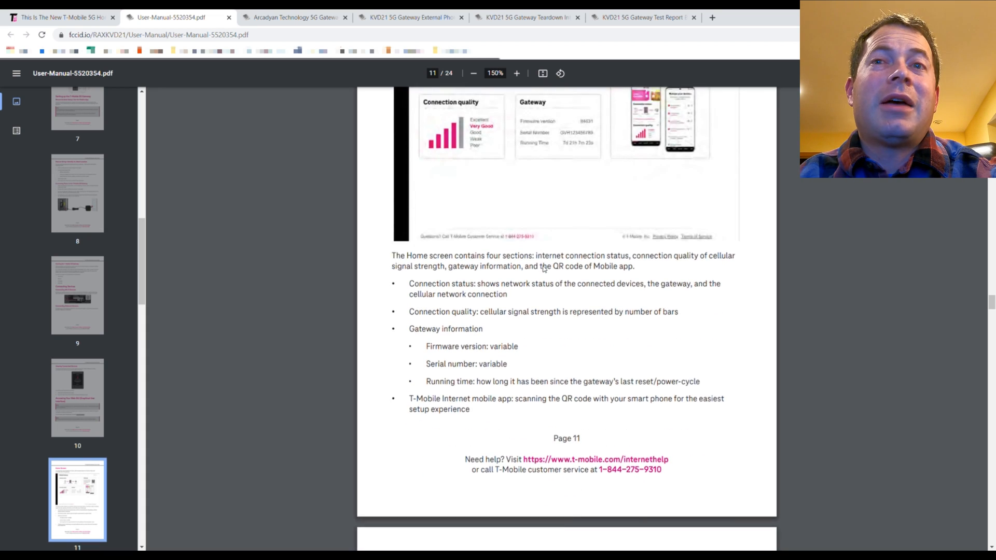
scroll("down", 3)
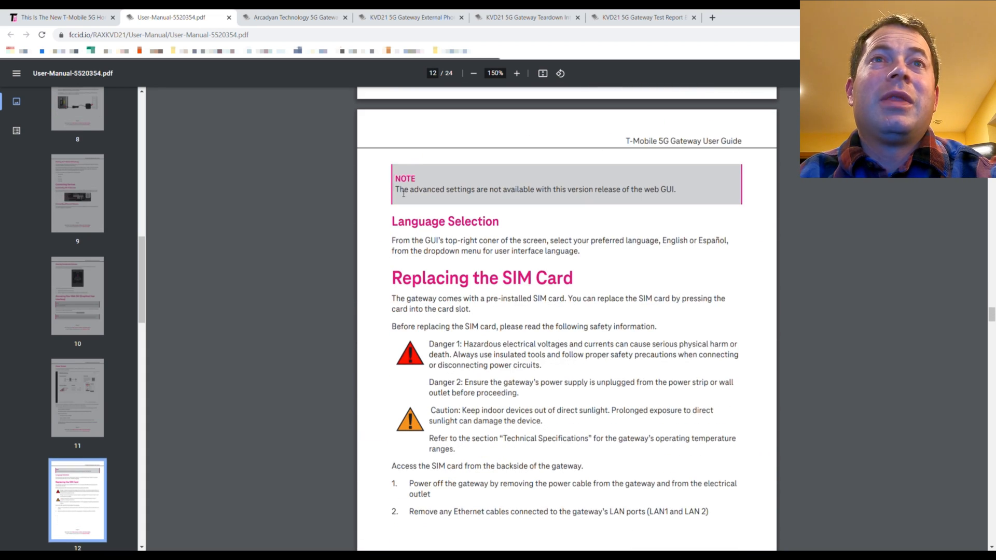
left_click_drag(395, 189, 676, 190)
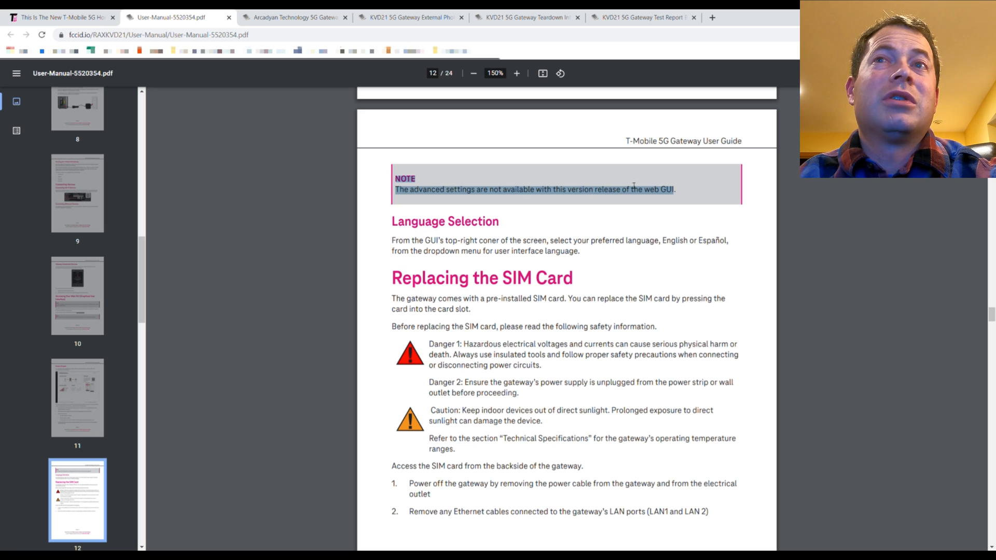
mouse_move(668, 194)
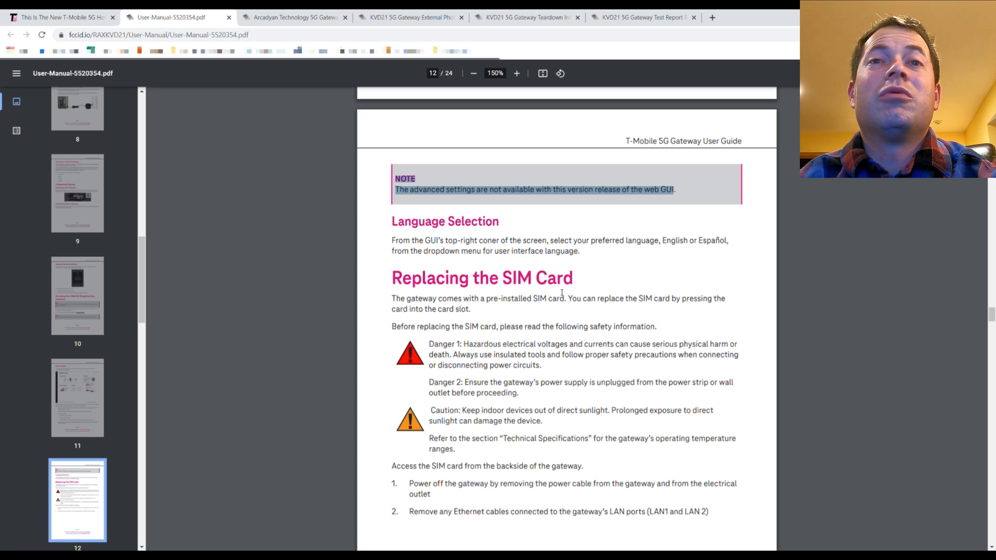
scroll("down", 3)
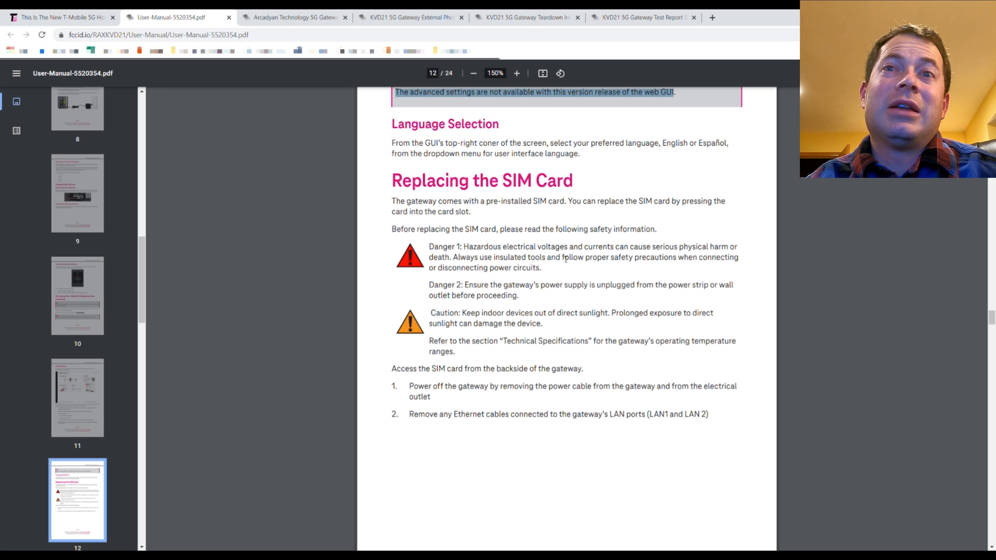
- Scroll past pages 13–14's troubleshooting and overheating advice to page 15's LCD explanation
scroll("down", 3)
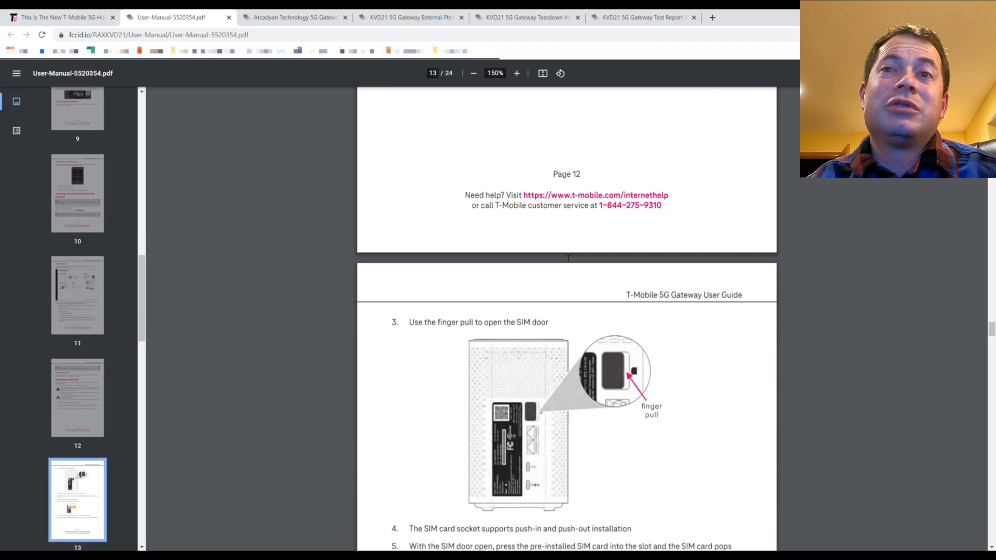
scroll("down", 3)
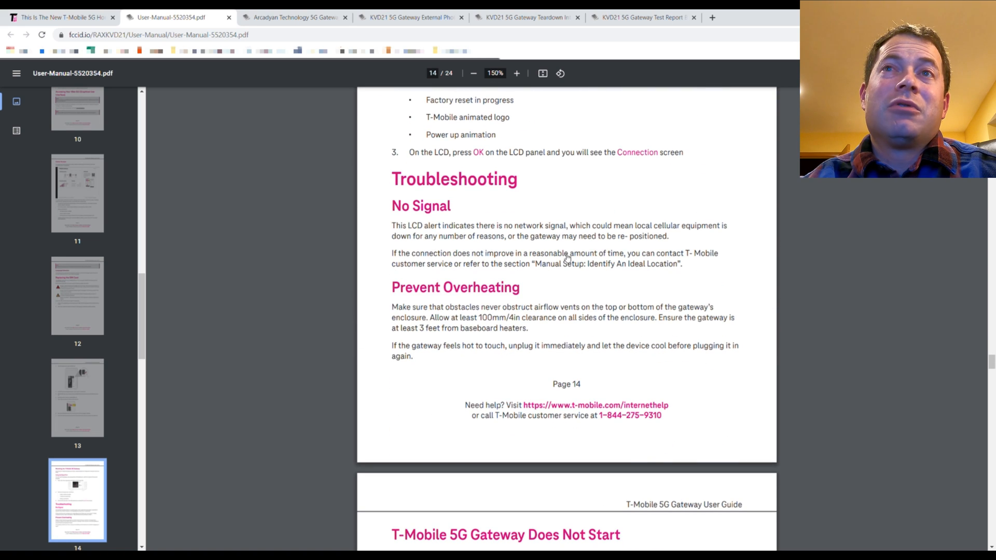
scroll("down", 3)
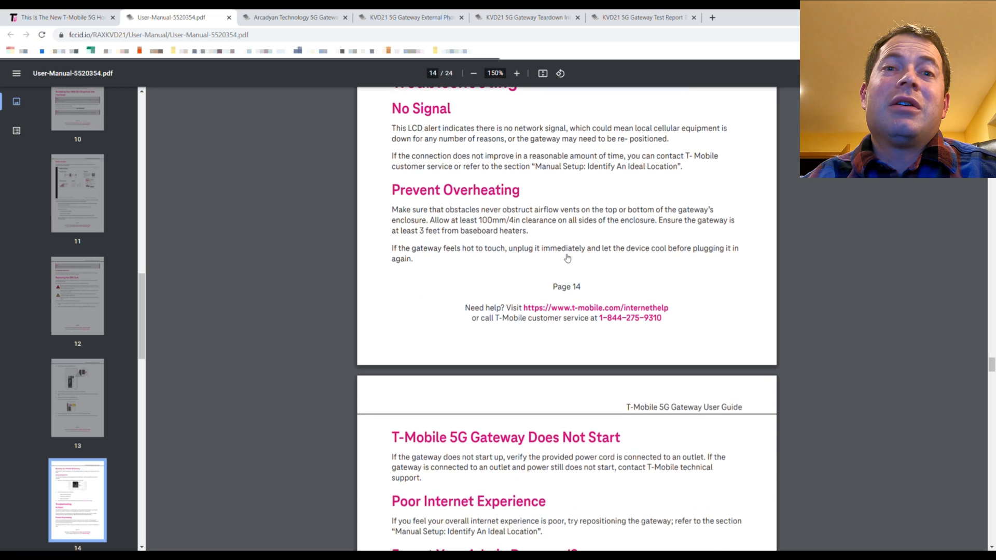
scroll("down", 3)
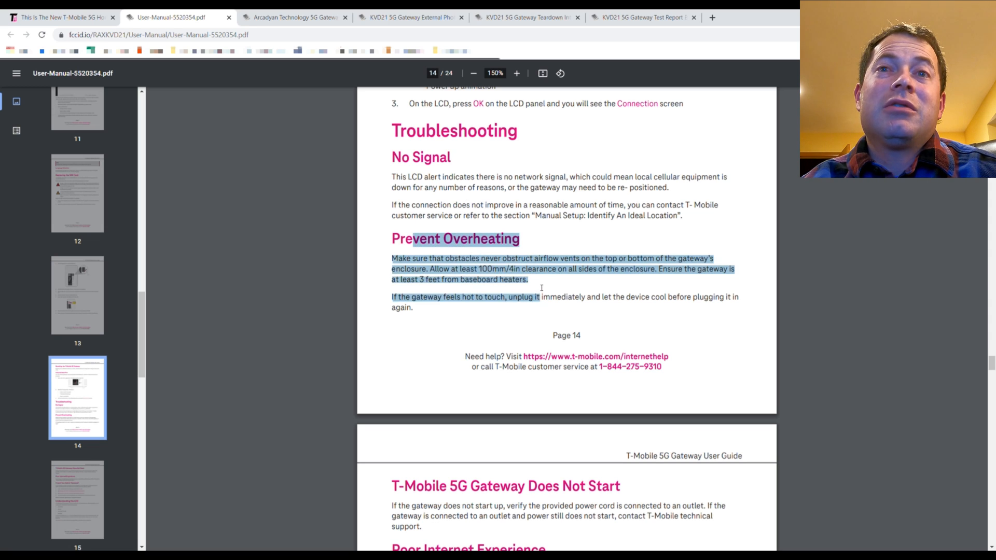
scroll("down", 3)
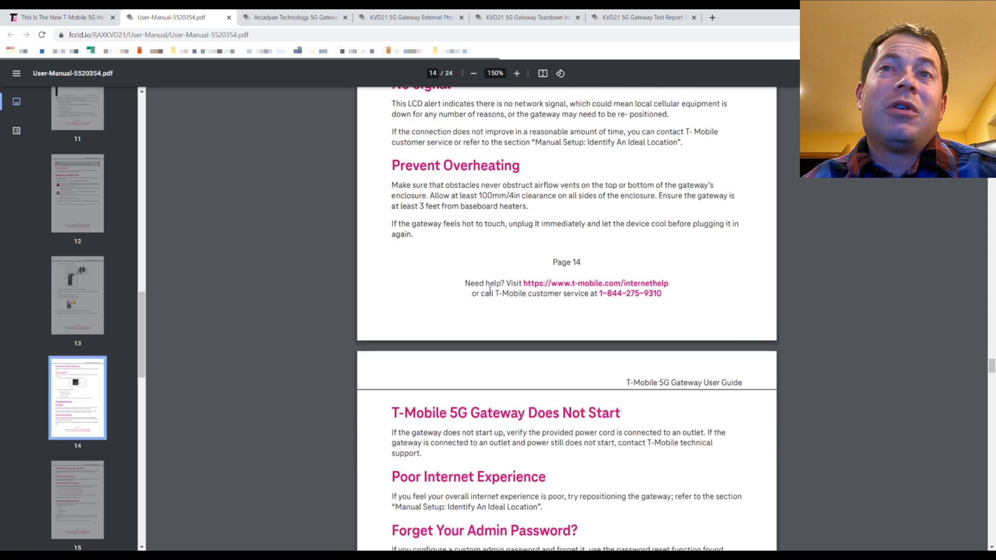
scroll("down", 3)
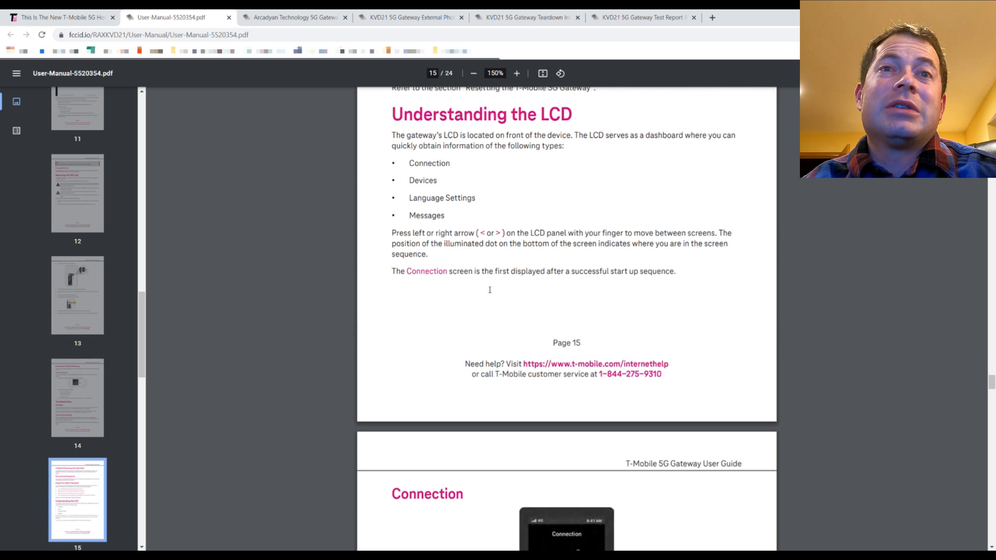
- Scroll from page 17 to page 18's steps for finishing and deleting messages
scroll("down", 3)
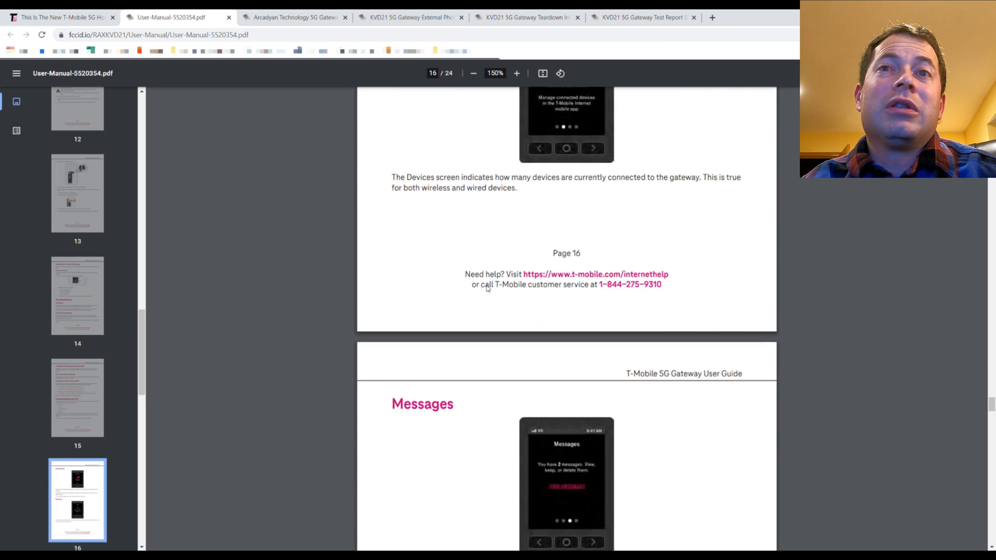
scroll("down", 3)
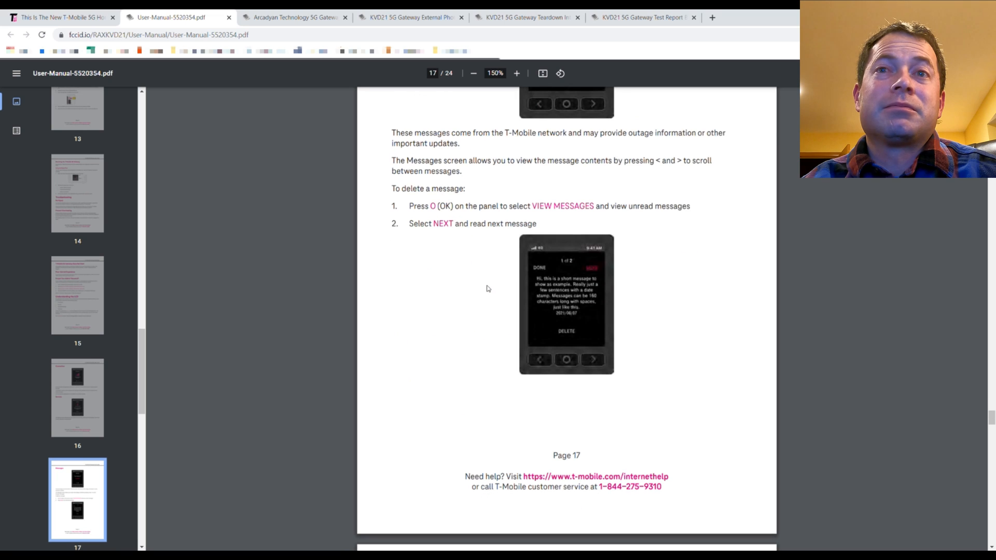
scroll("down", 3)
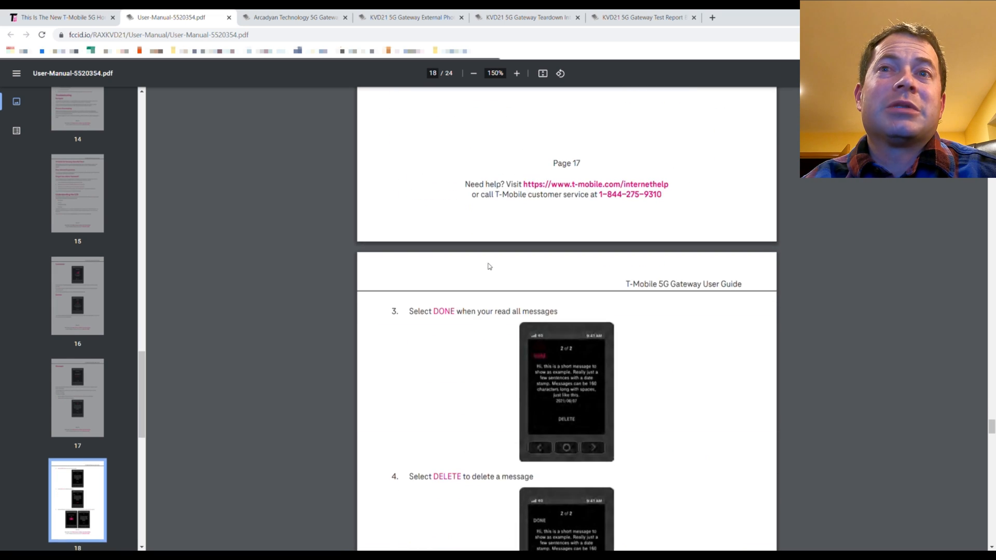
scroll("down", 3)
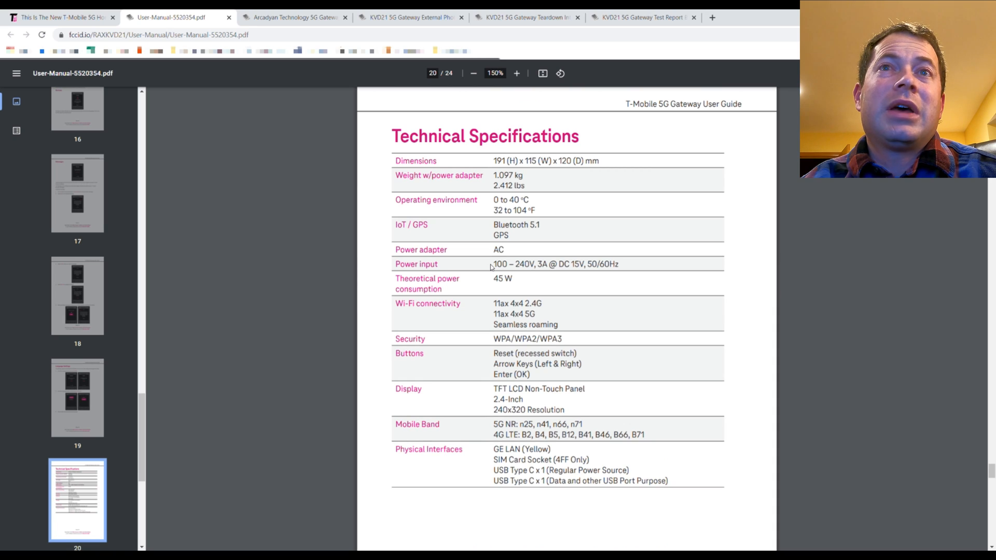
mouse_move(497, 189)
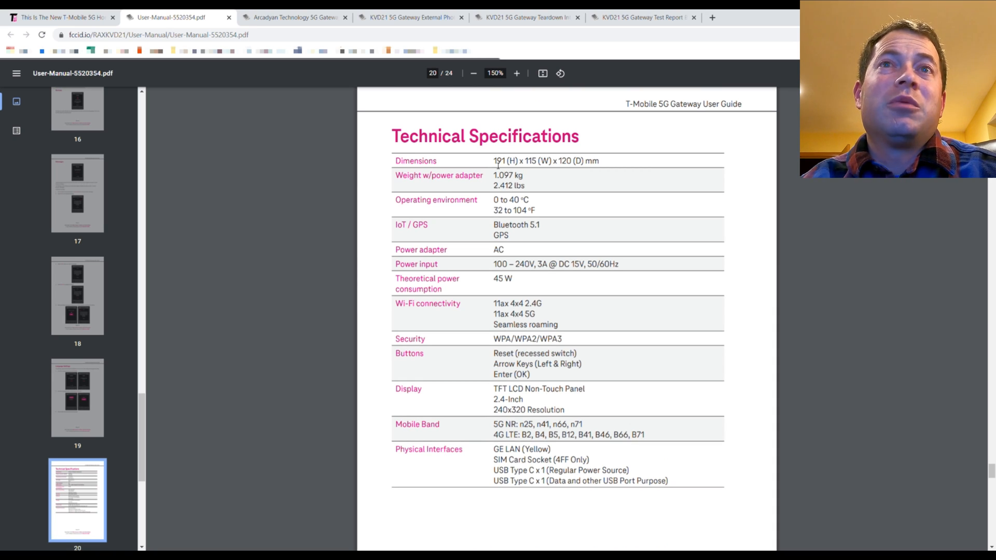
- Highlight and clear the Mobile Band frequency list on page 20, then scroll to page 21
left_click_drag(494, 161, 597, 161)
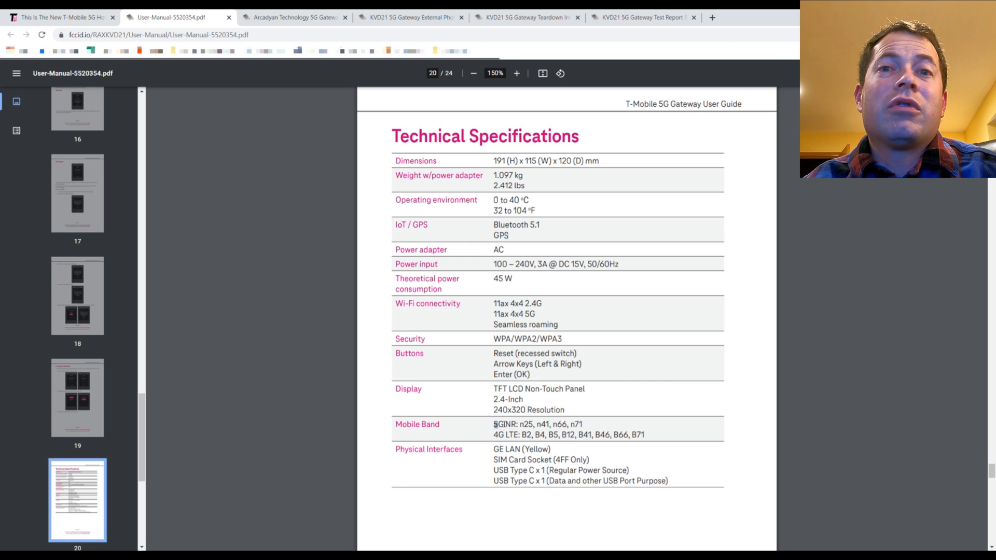
left_click_drag(493, 425, 665, 438)
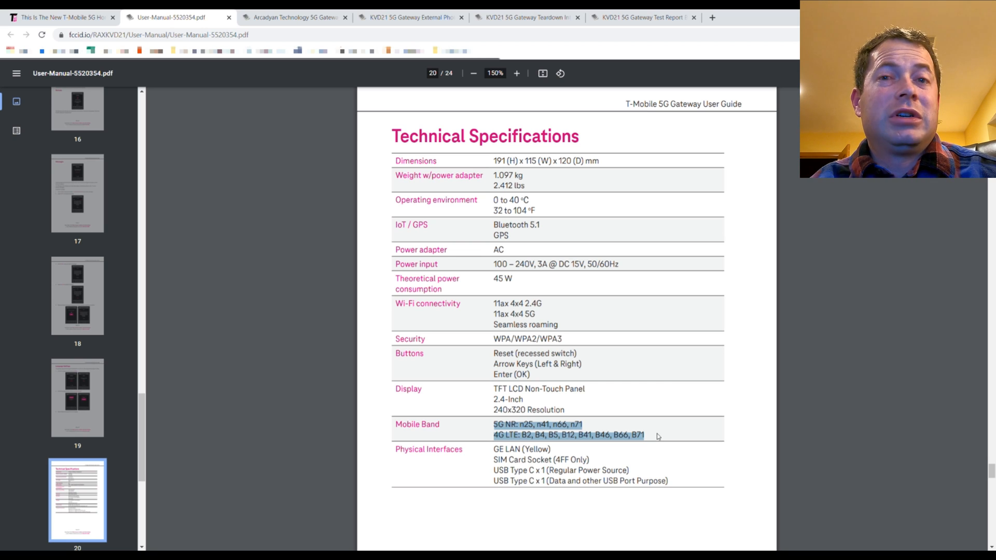
left_click(499, 442)
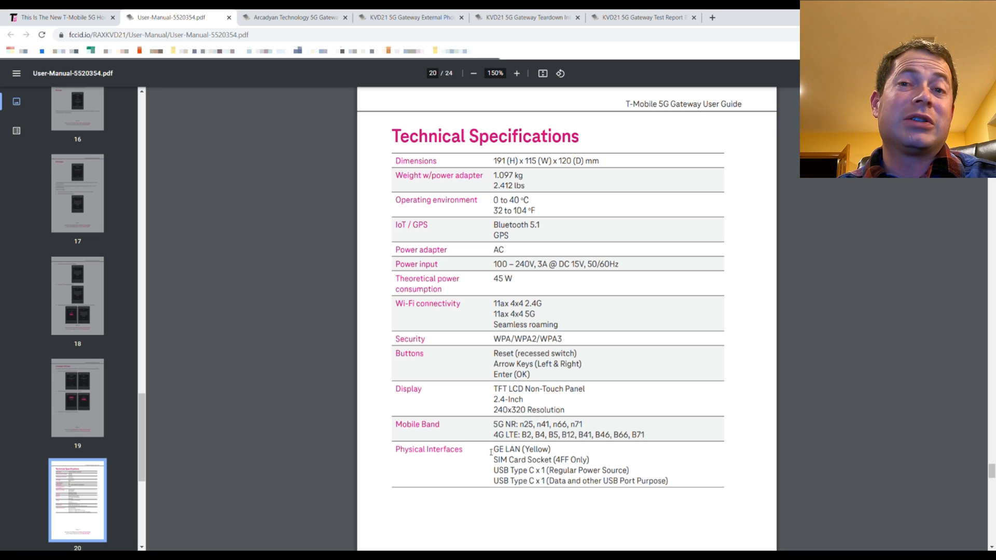
mouse_move(463, 413)
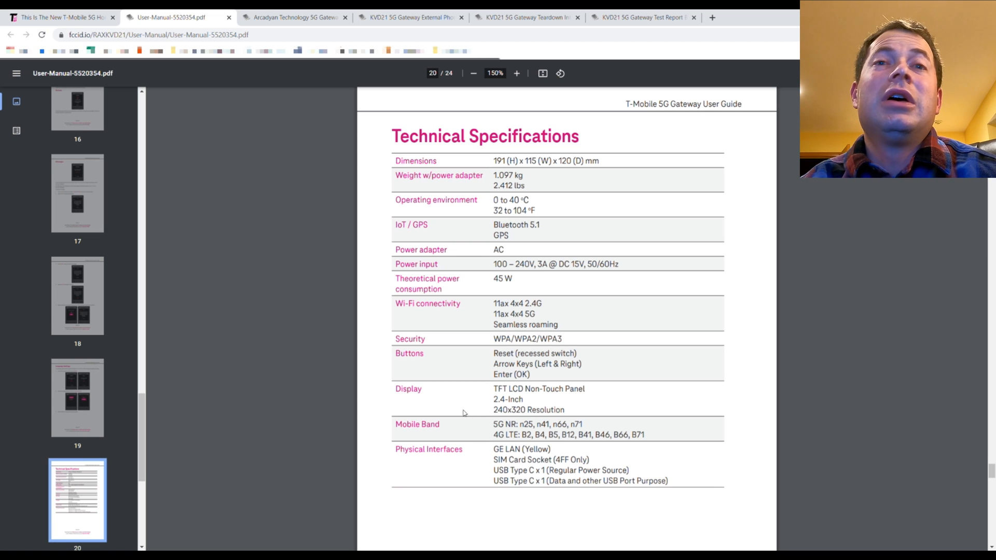
scroll("down", 3)
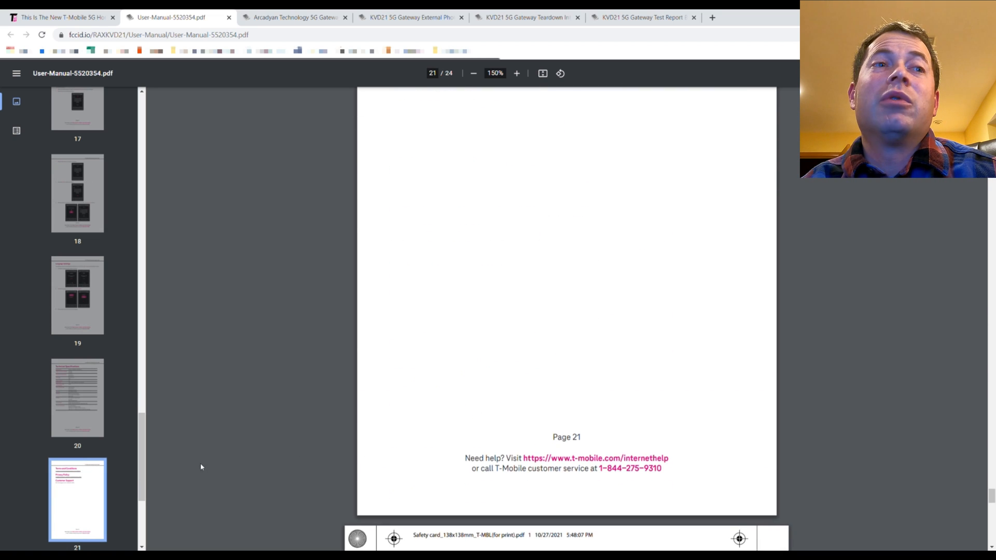
mouse_move(259, 312)
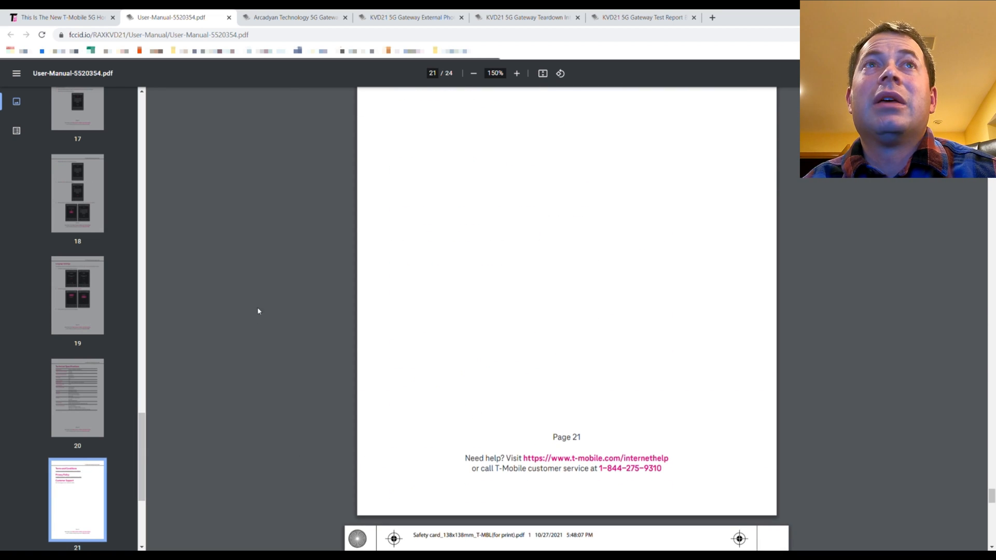
- Open the KVD21 external photos document from the fccid.io filing list
left_click(294, 17)
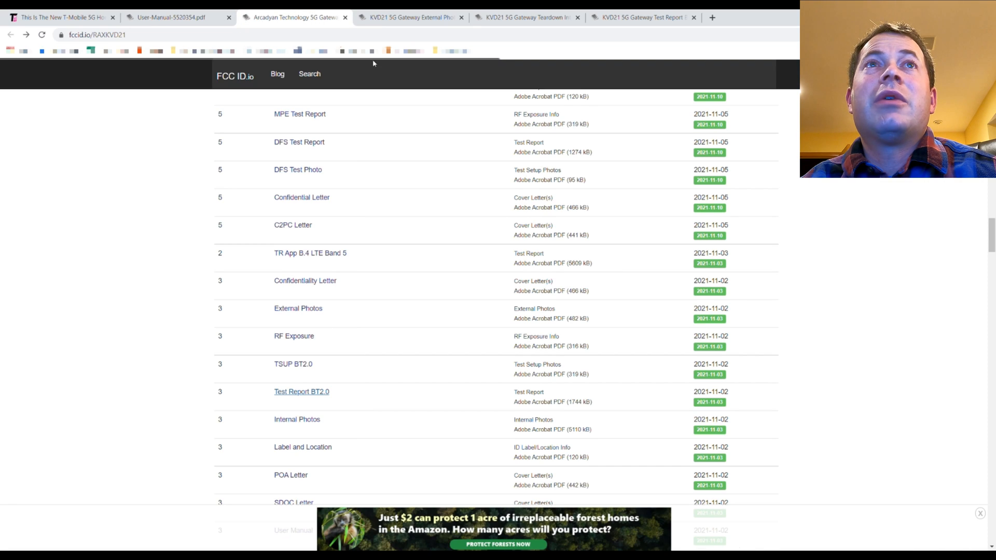
left_click(298, 309)
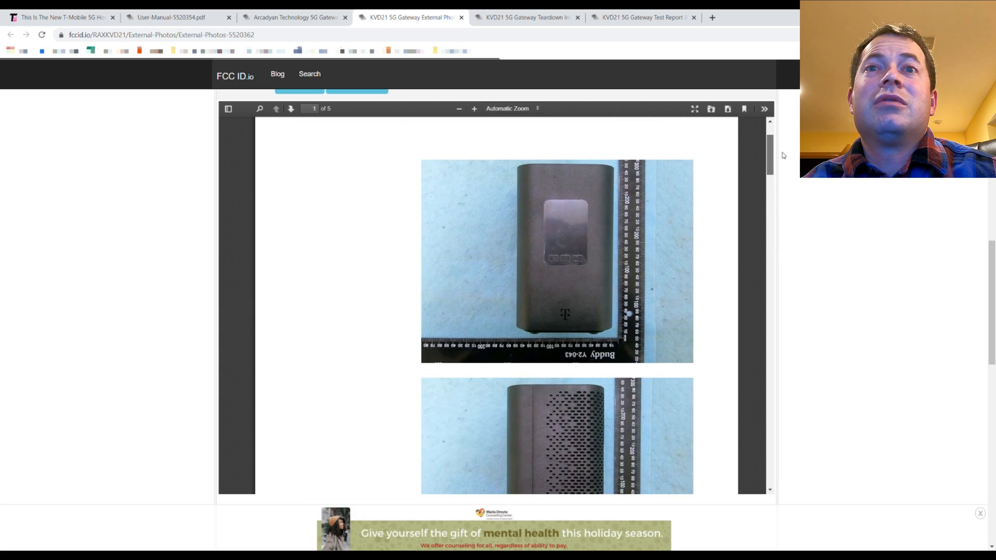
scroll("down", 3)
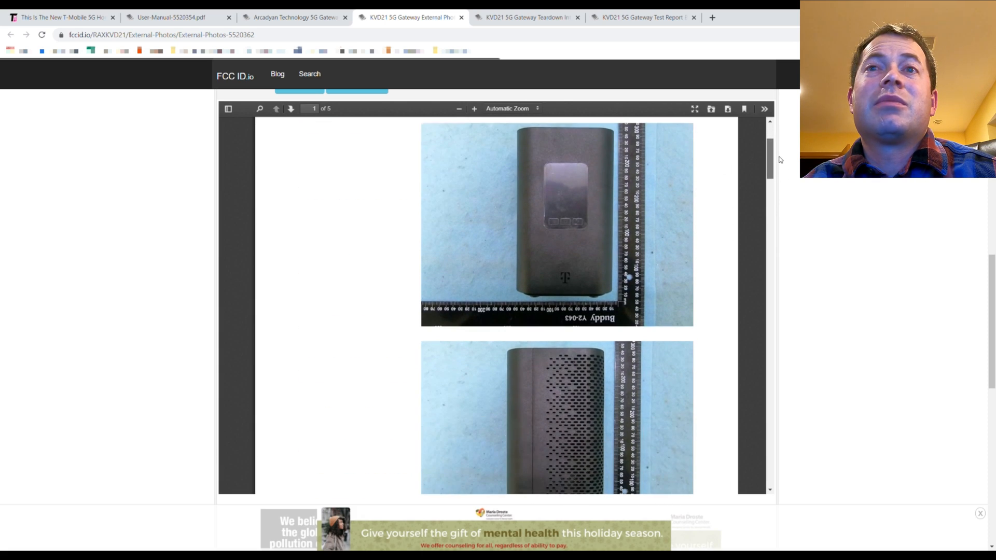
mouse_move(613, 217)
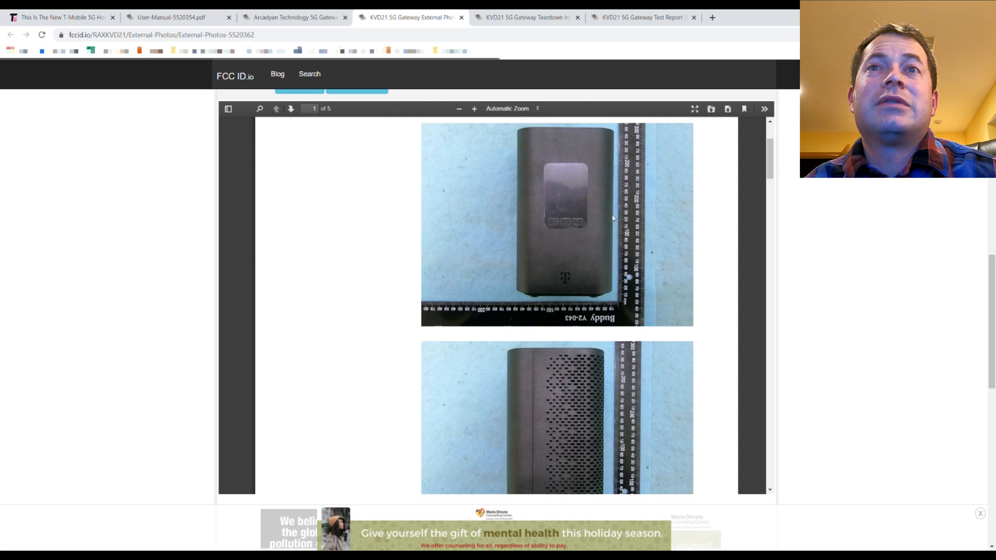
mouse_move(777, 150)
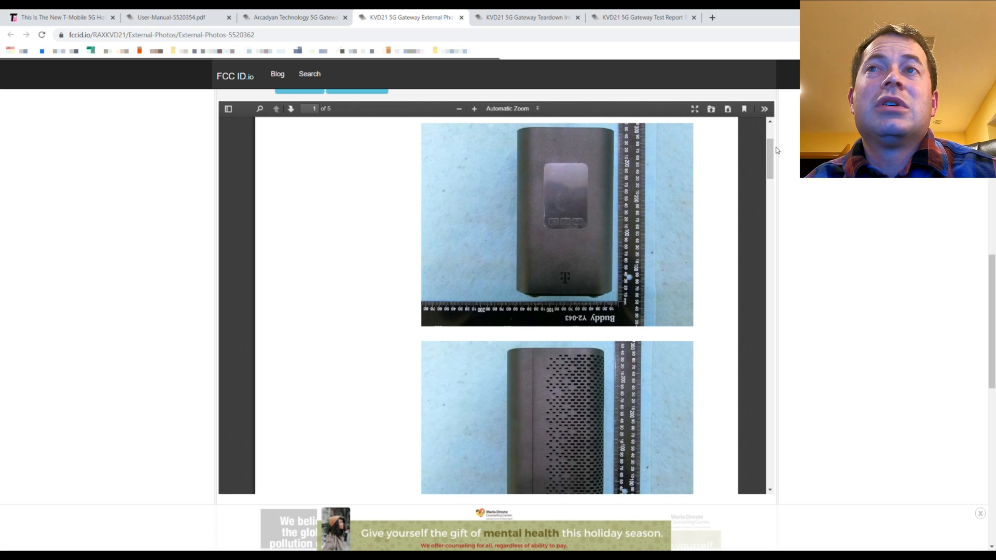
- Scroll through the photo pages, then switch to the internal-photos tab at page 1
scroll("down", 3)
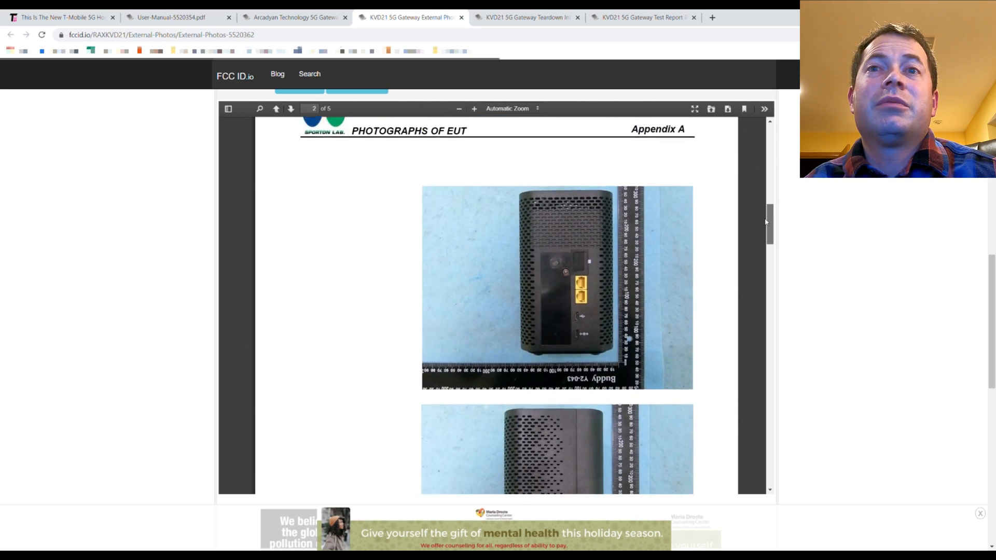
scroll("down", 3)
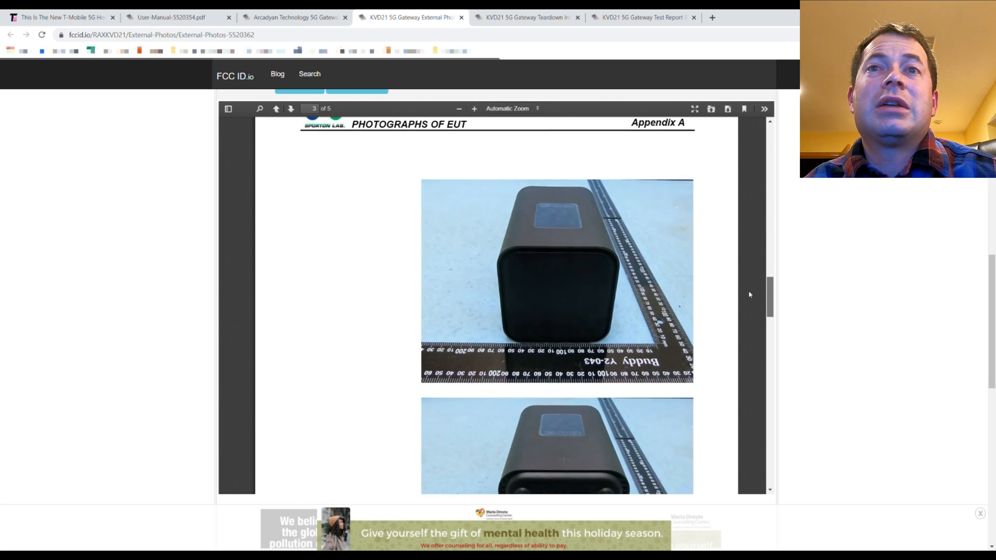
scroll("down", 3)
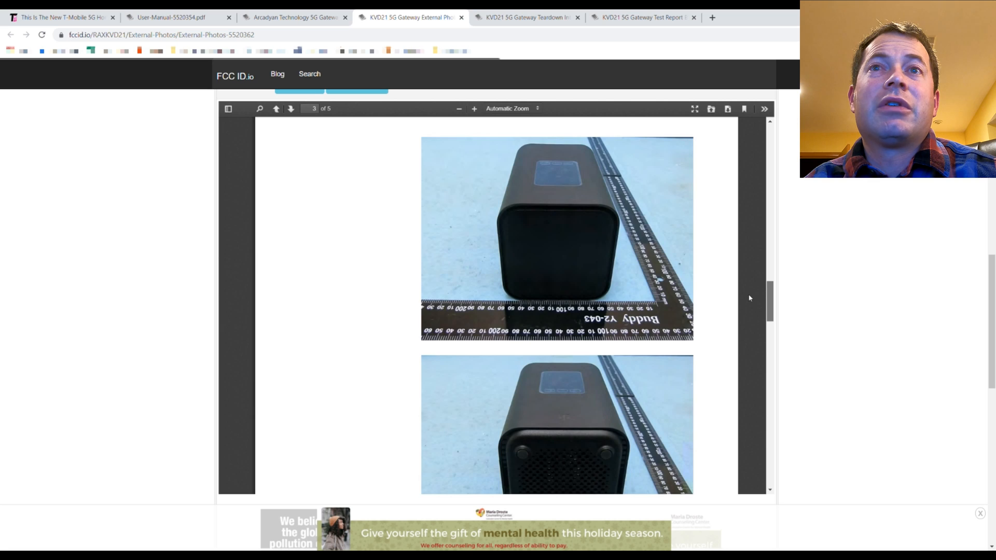
scroll("down", 3)
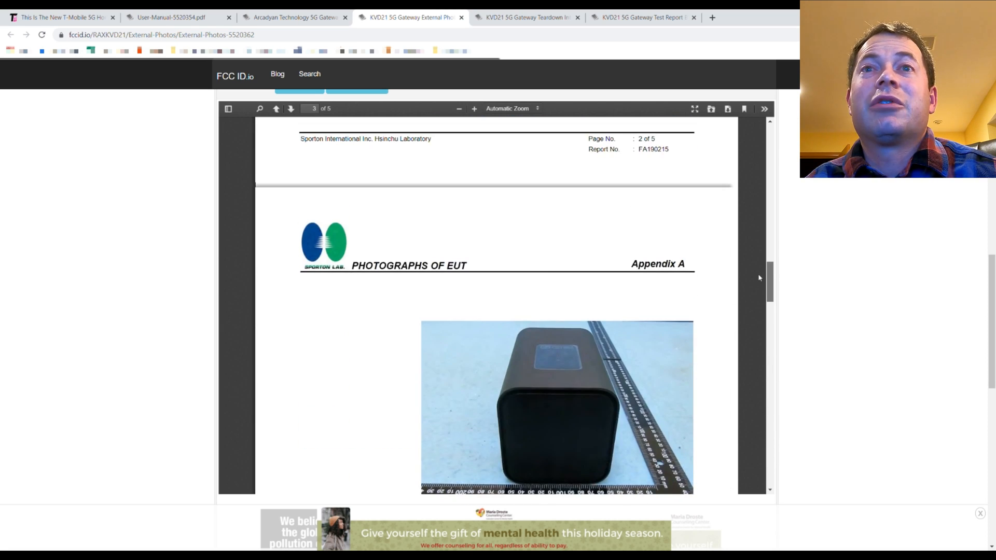
scroll("down", 3)
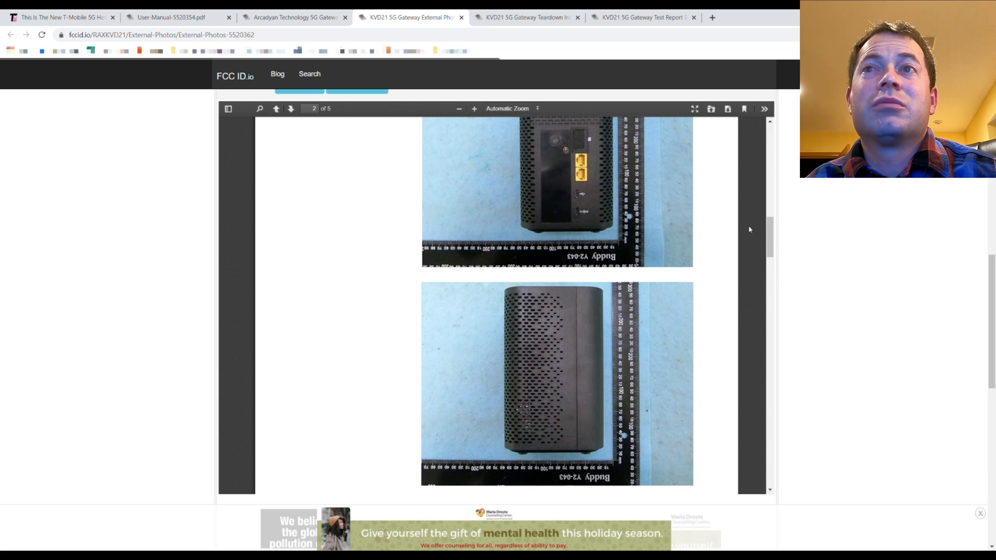
scroll("down", 3)
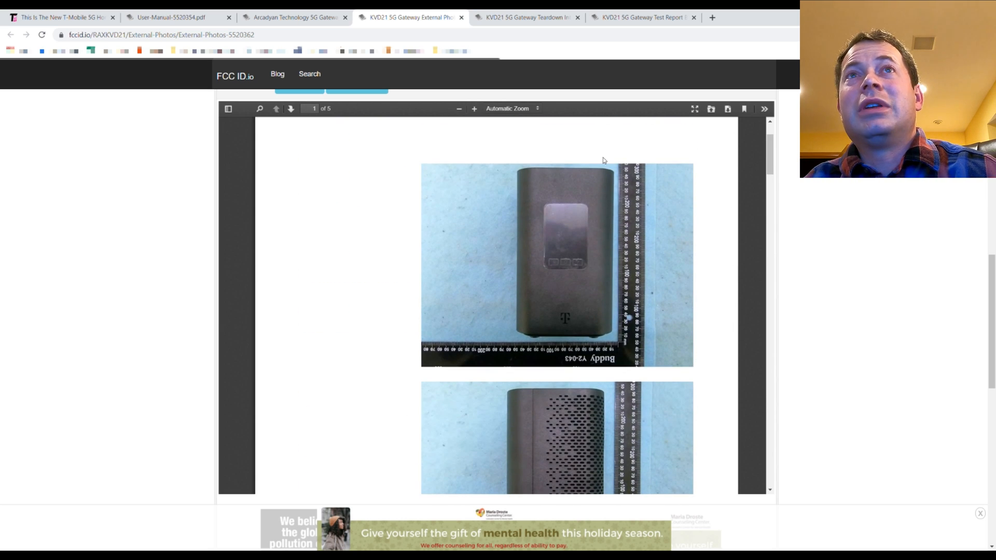
left_click(528, 17)
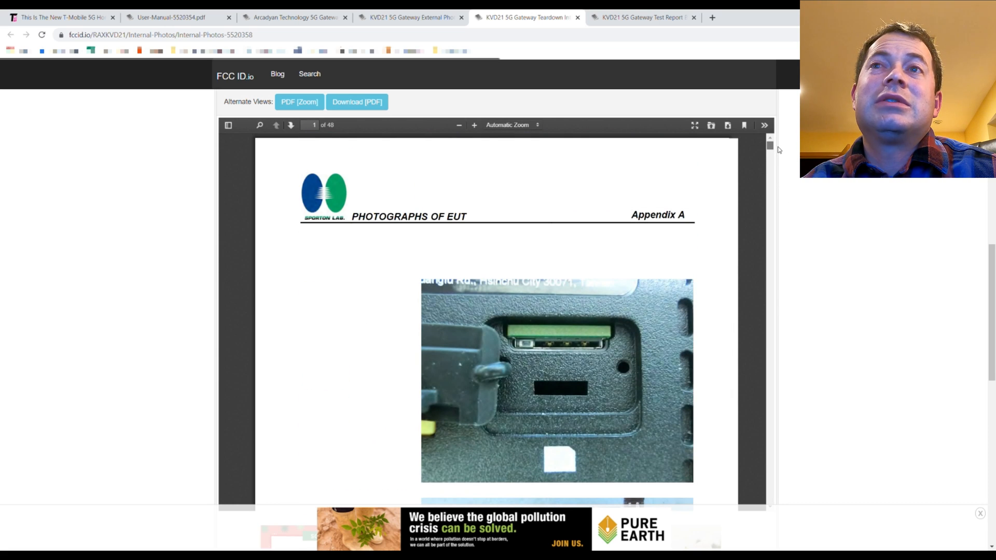
- Scroll the internal photos PDF to page 3, showing the gateway frame beside a module
scroll("down", 3)
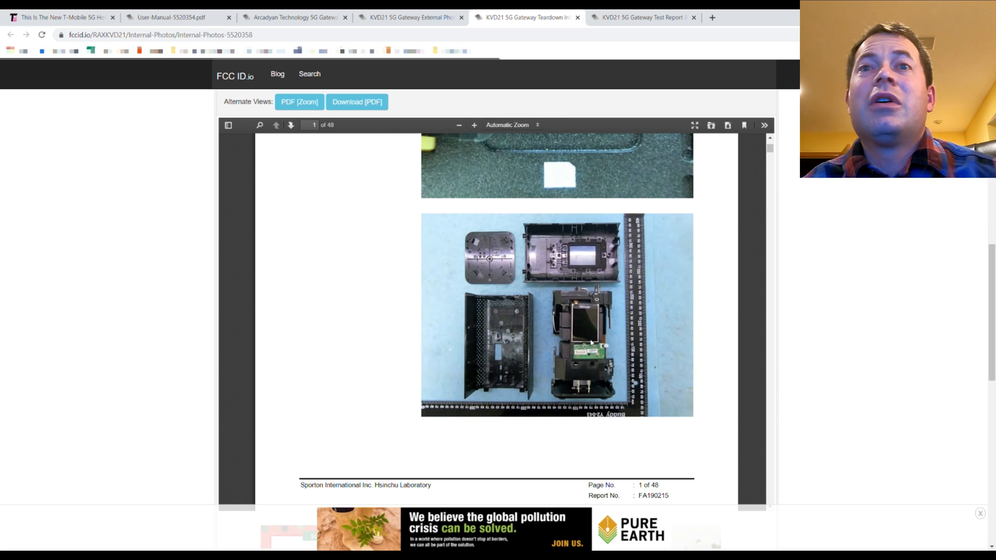
mouse_move(602, 328)
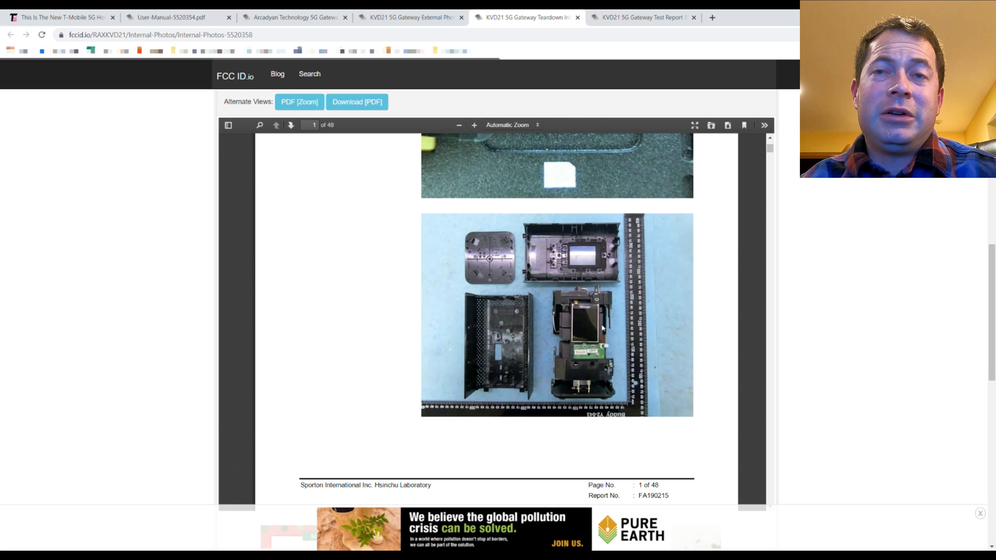
mouse_move(579, 334)
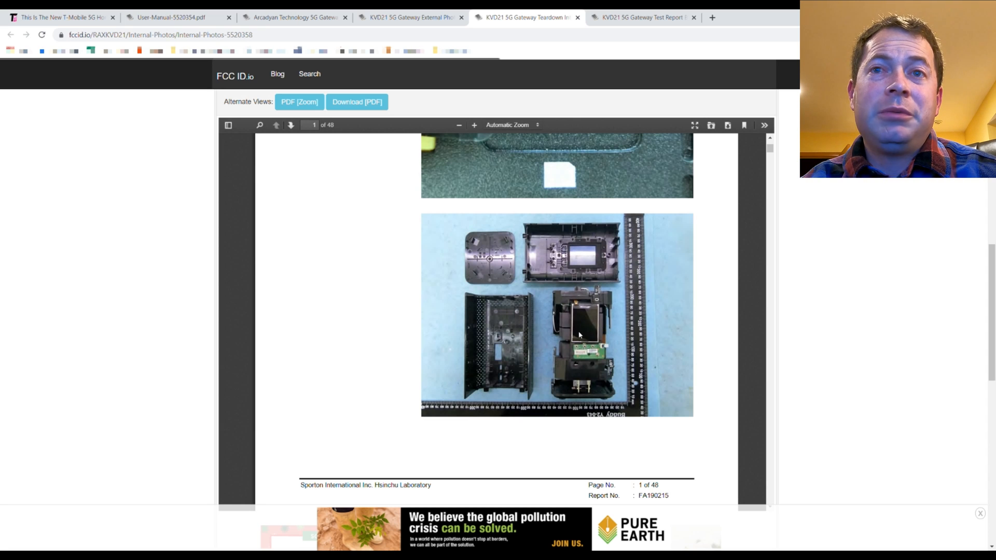
scroll("down", 3)
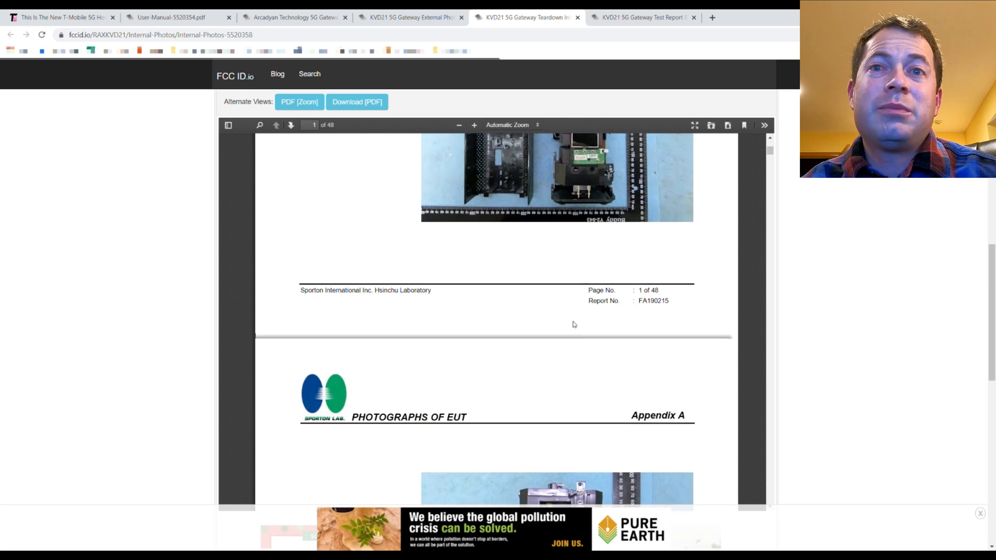
scroll("down", 3)
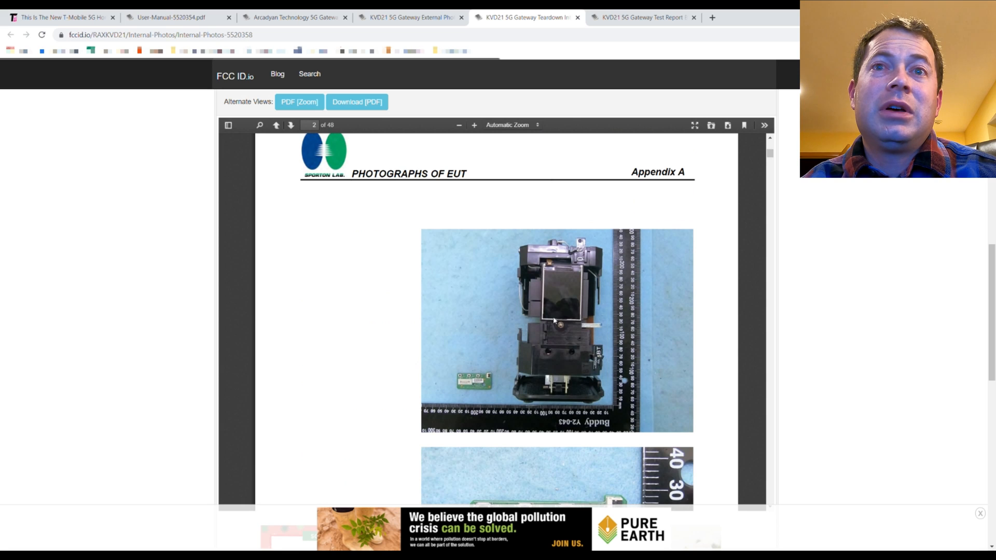
scroll("down", 3)
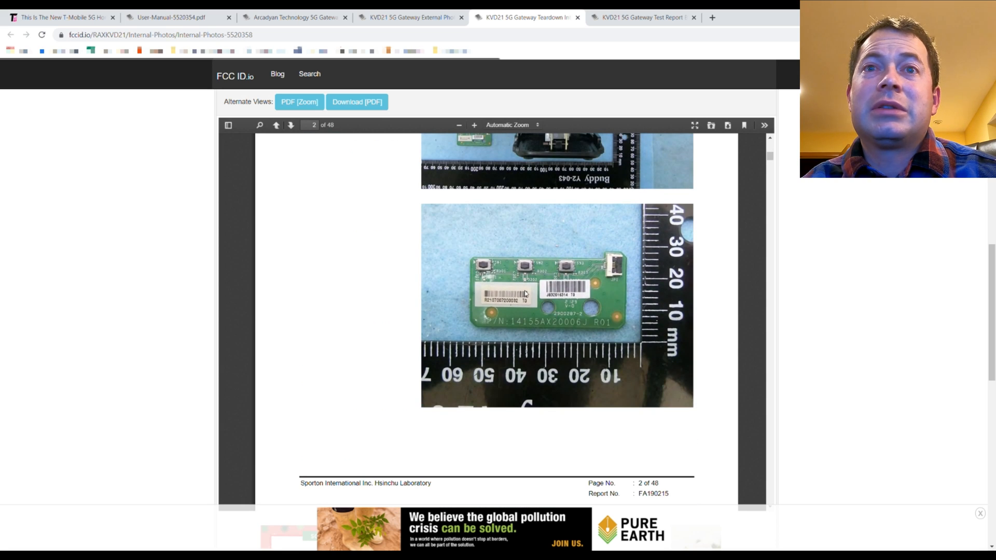
scroll("down", 3)
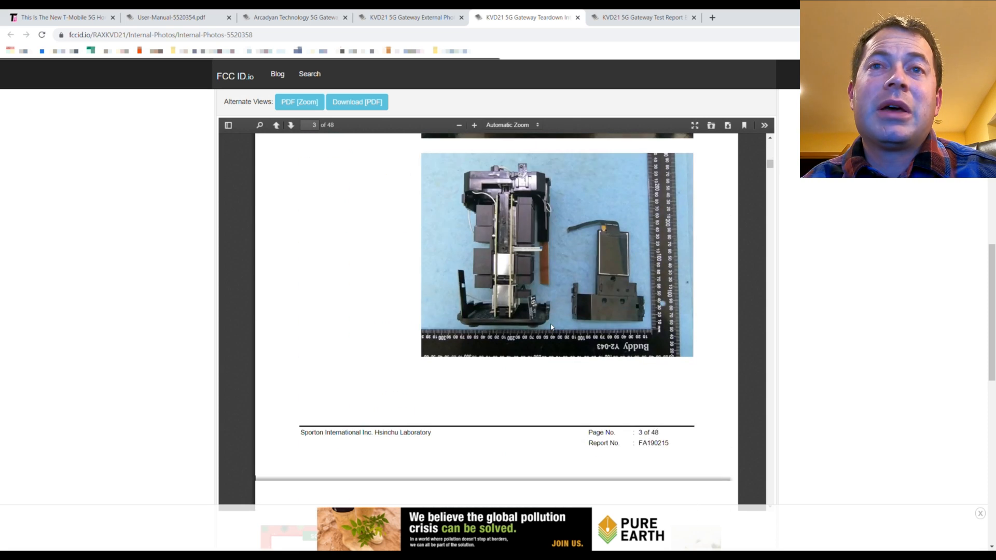
mouse_move(470, 218)
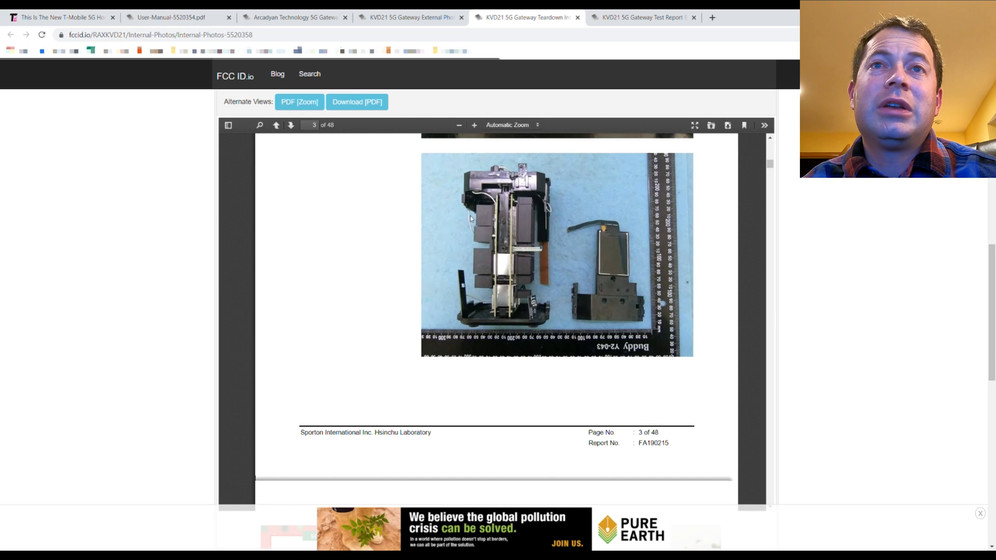
mouse_move(500, 306)
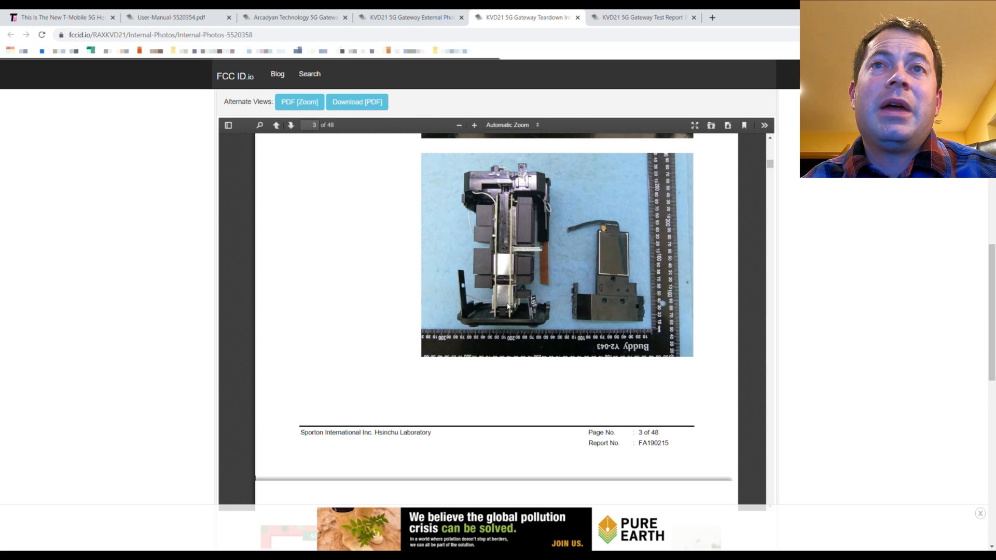
mouse_move(543, 323)
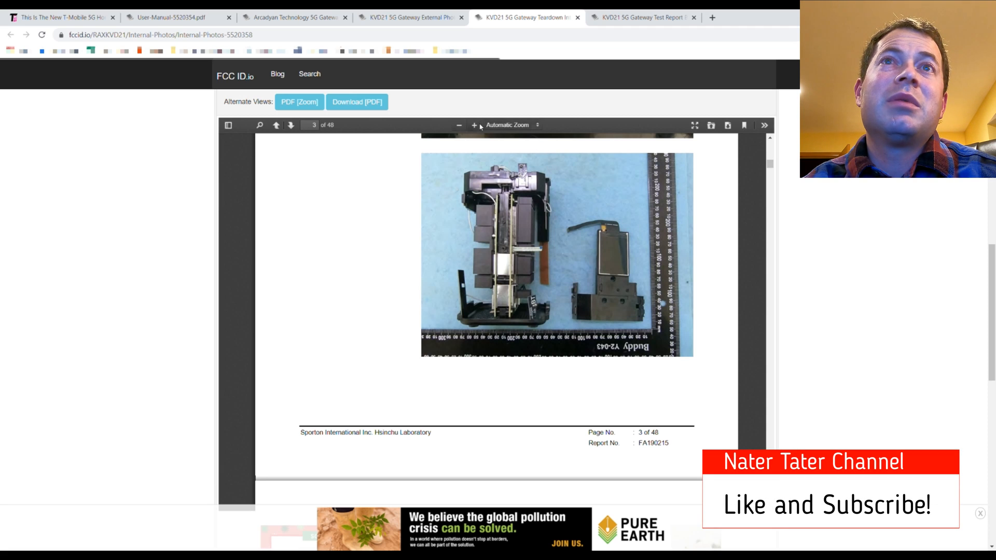
- Zoom the internal photos to 220% and scroll on to the main board page
left_click(474, 125)
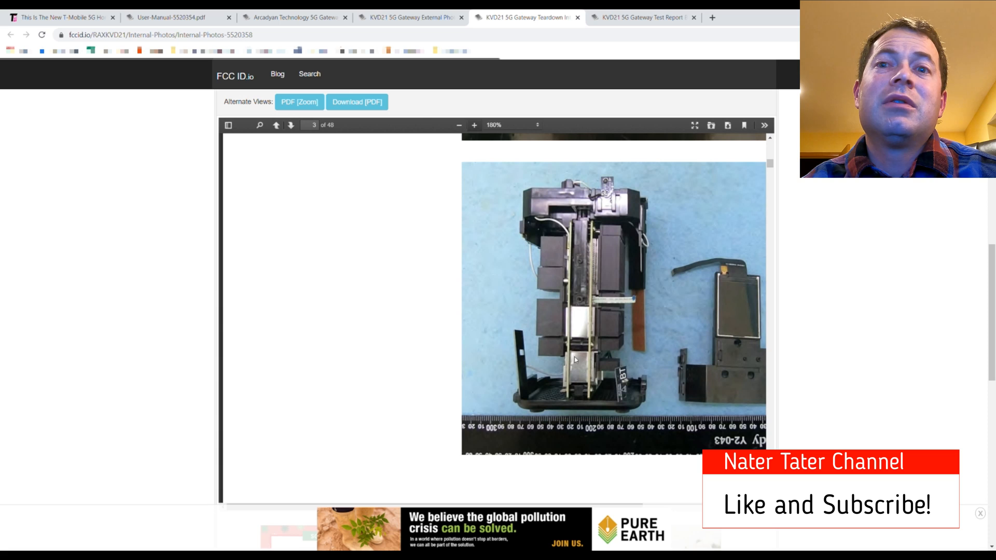
mouse_move(497, 381)
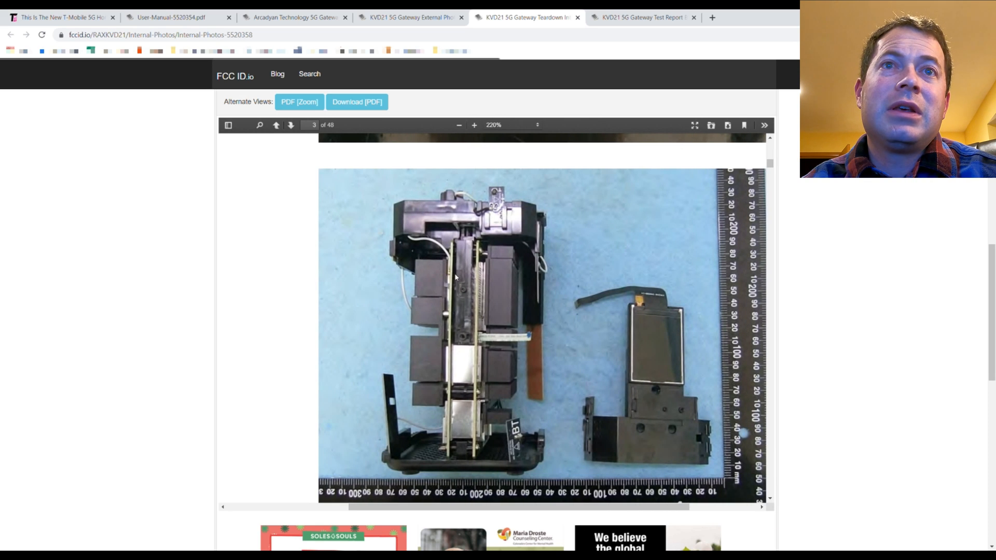
mouse_move(454, 335)
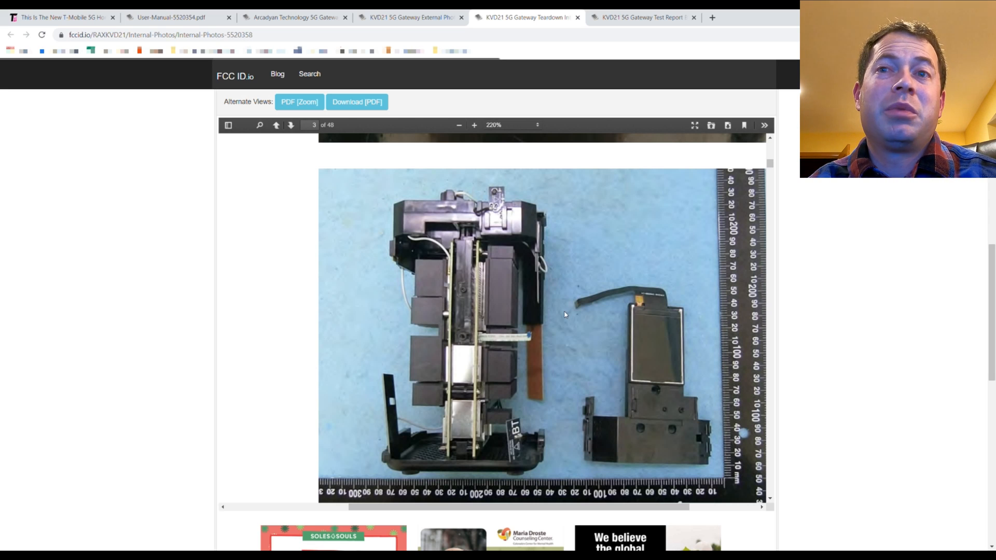
mouse_move(569, 312)
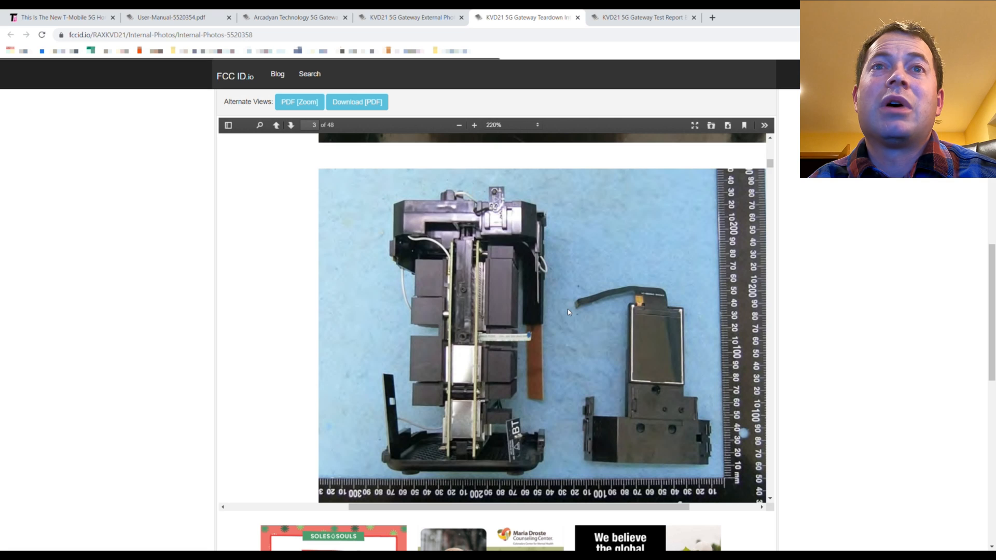
left_click(290, 125)
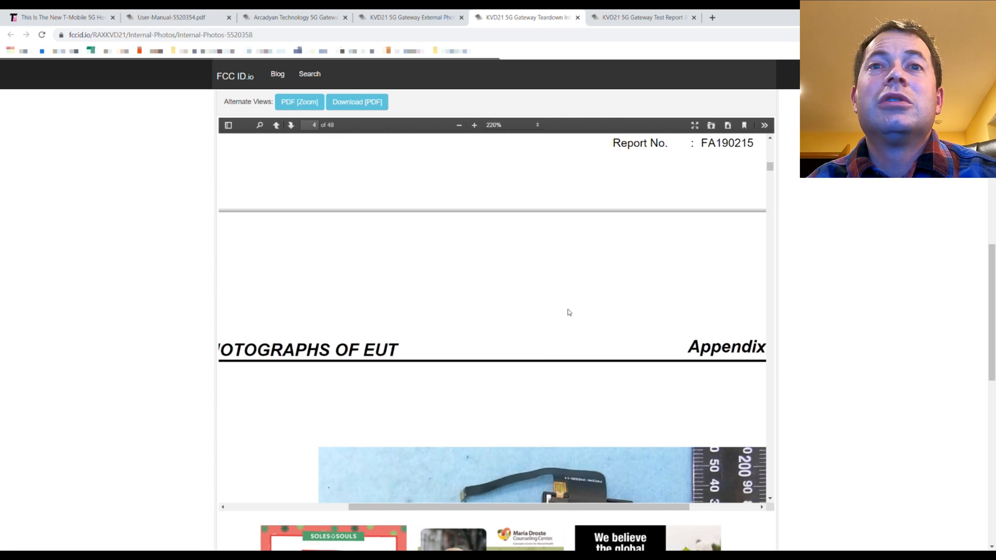
scroll("down", 3)
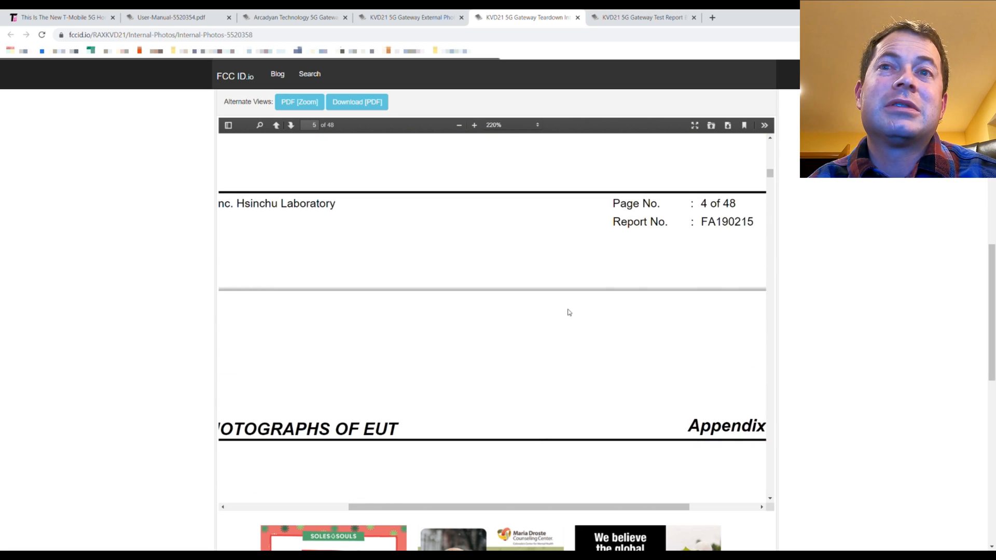
scroll("down", 3)
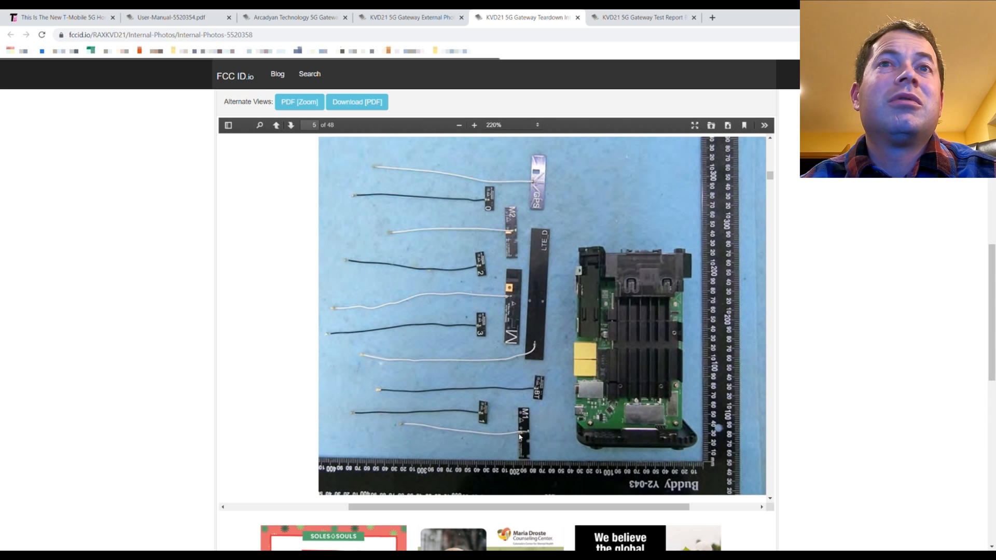
mouse_move(507, 392)
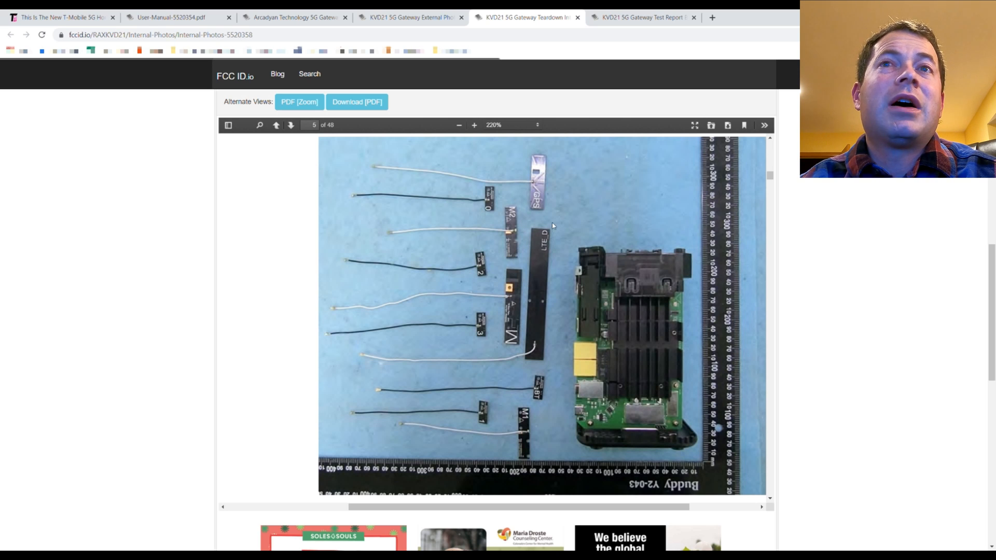
mouse_move(521, 247)
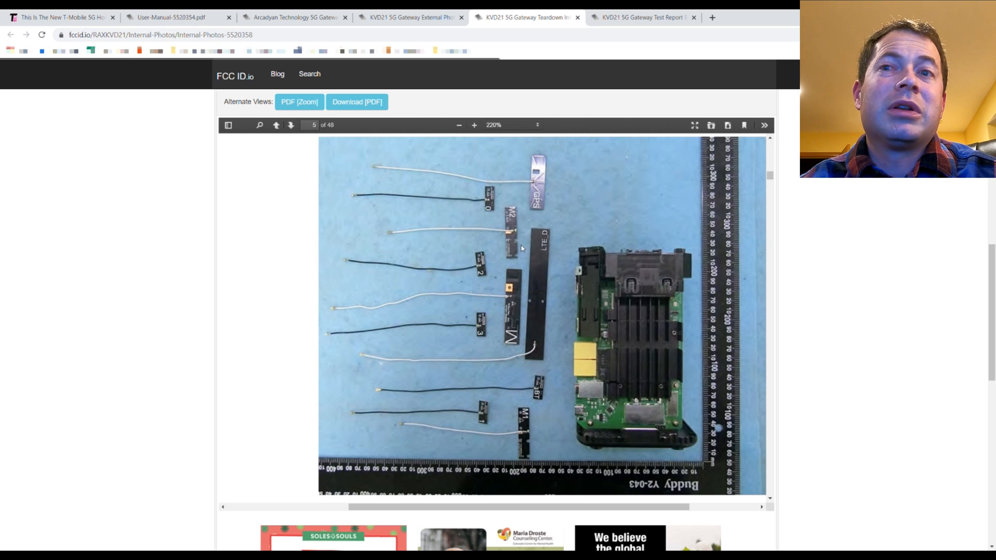
mouse_move(671, 364)
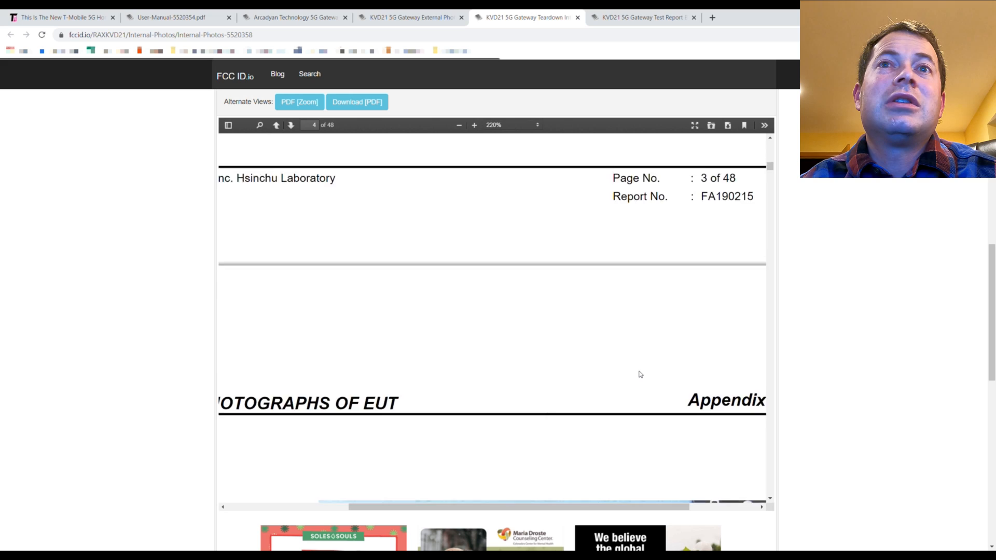
- Page through the module, antenna and cable photos to page 20's gold connector close-up
left_click(276, 125)
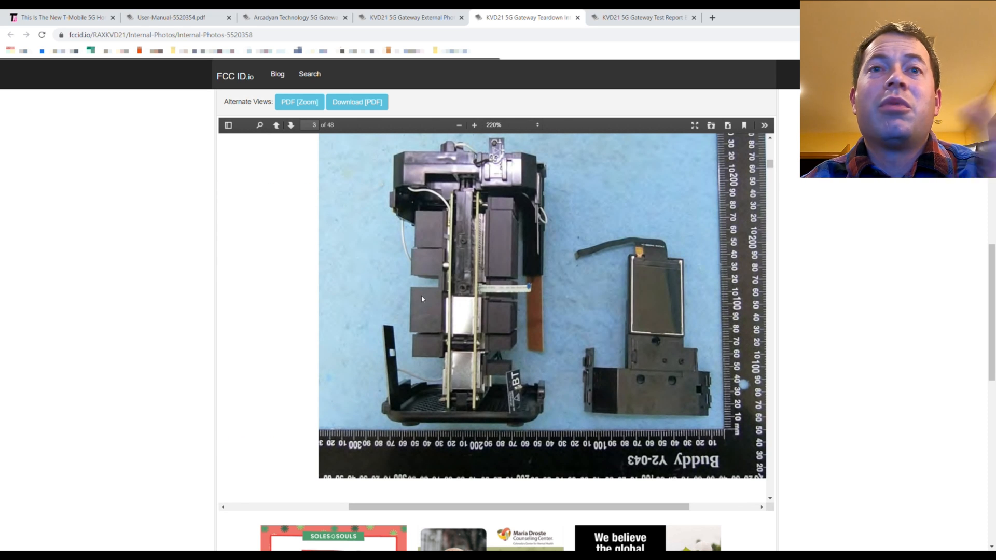
left_click(290, 126)
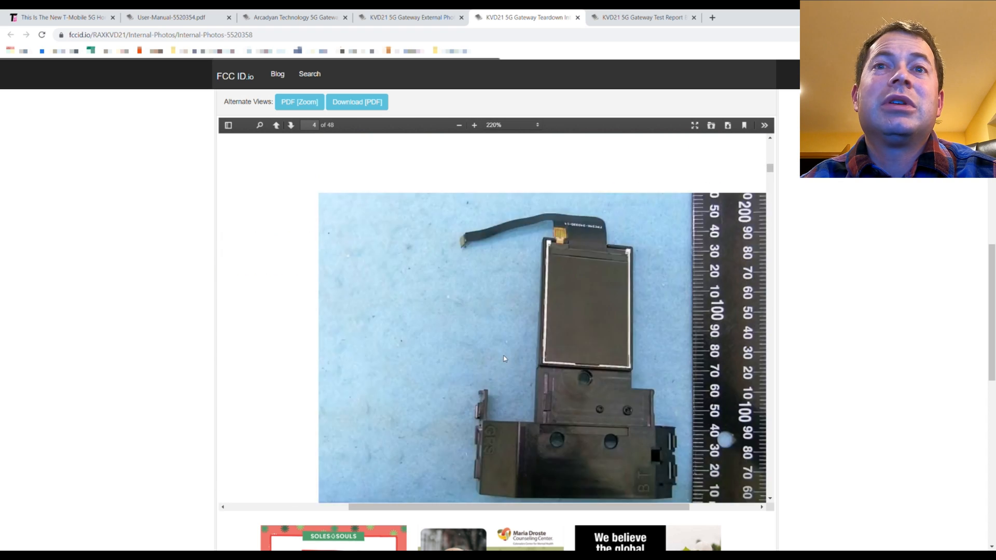
left_click(290, 126)
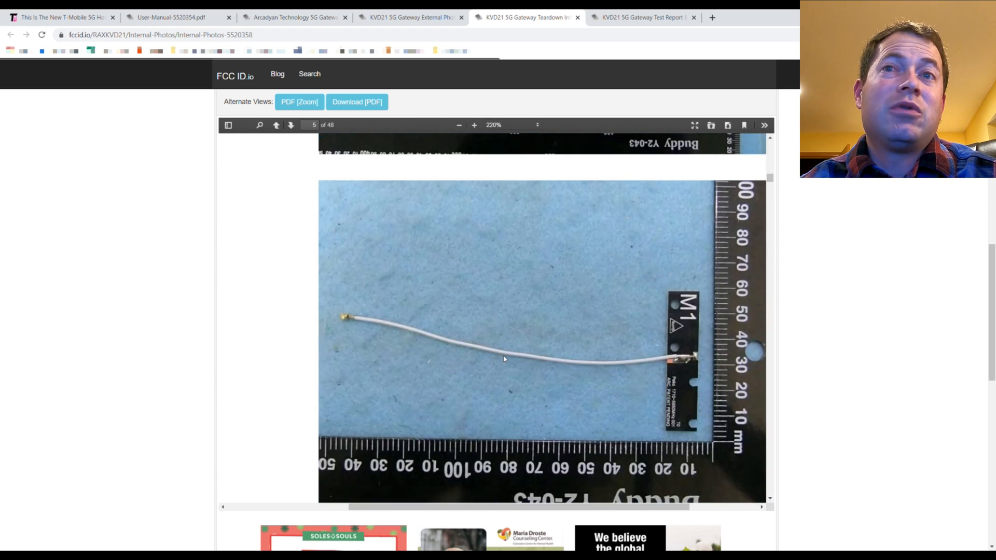
left_click(291, 126)
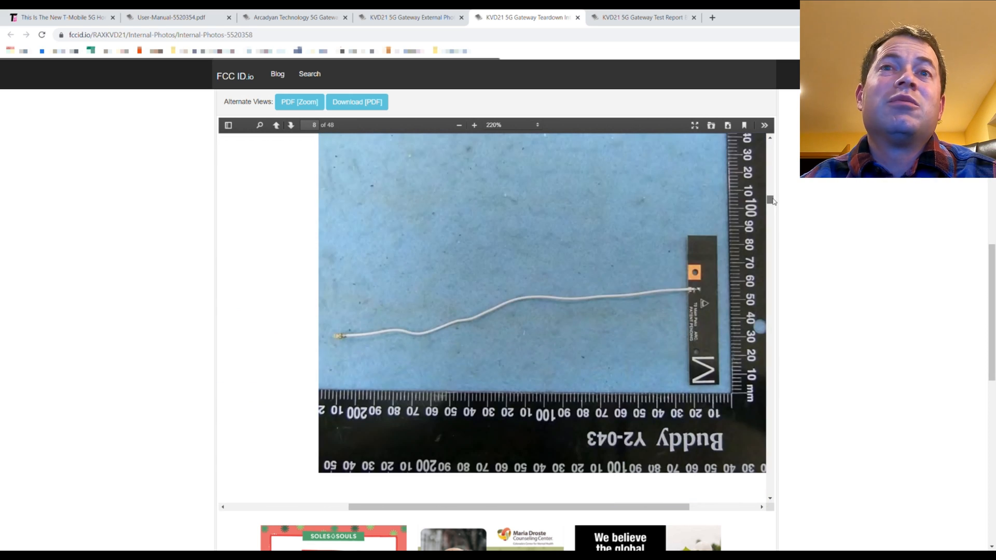
left_click(291, 125)
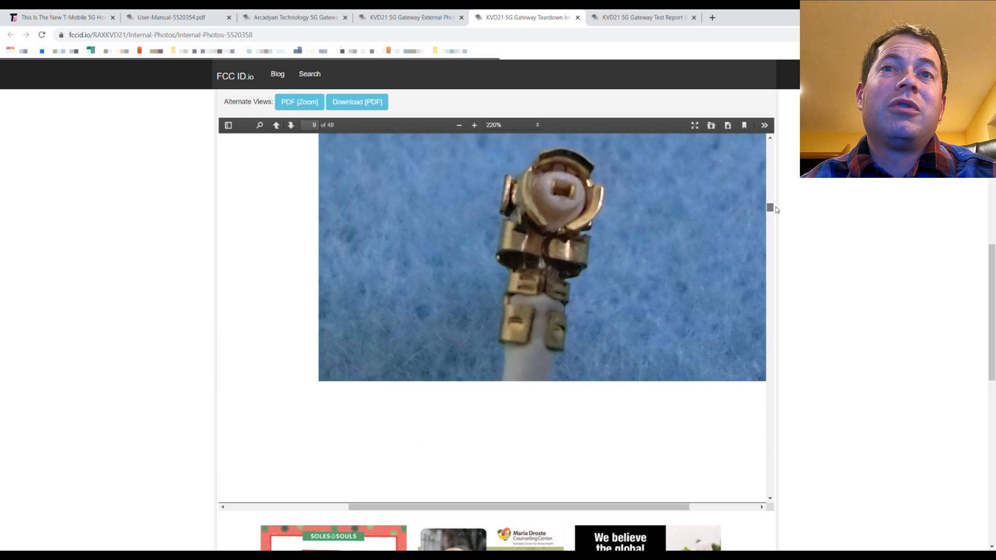
scroll("down", 3)
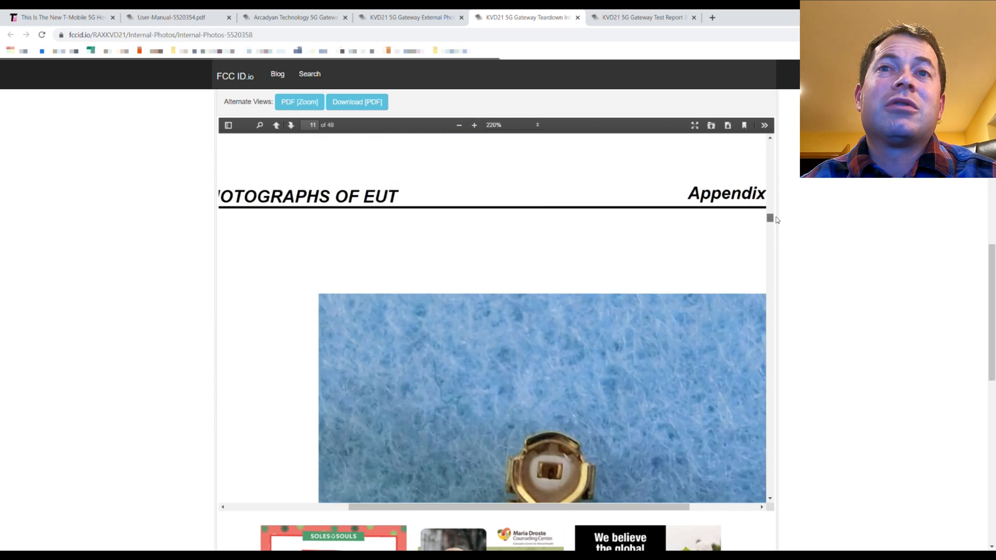
scroll("down", 3)
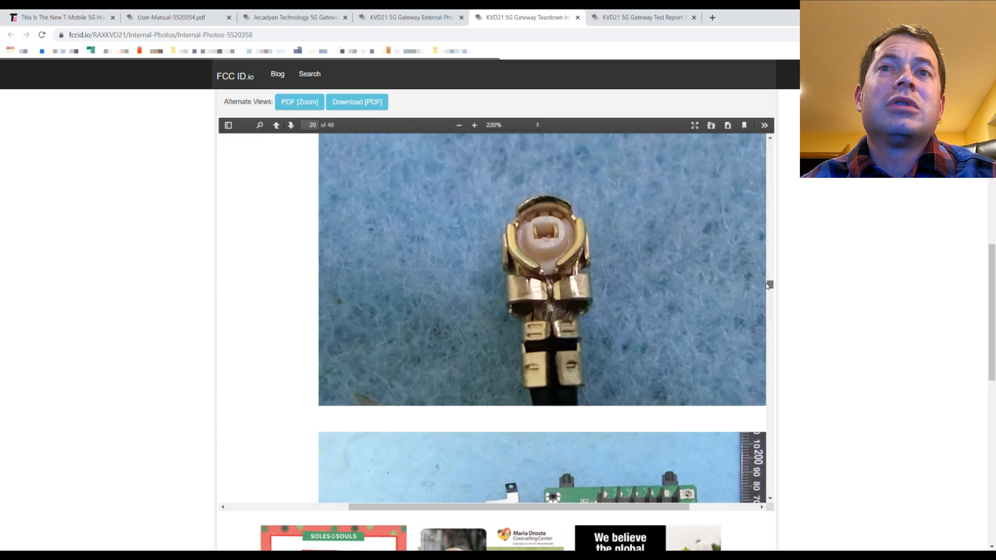
- Scroll through the heatsinked circuit board photos to the end, then switch to the test report tab
scroll("down", 3)
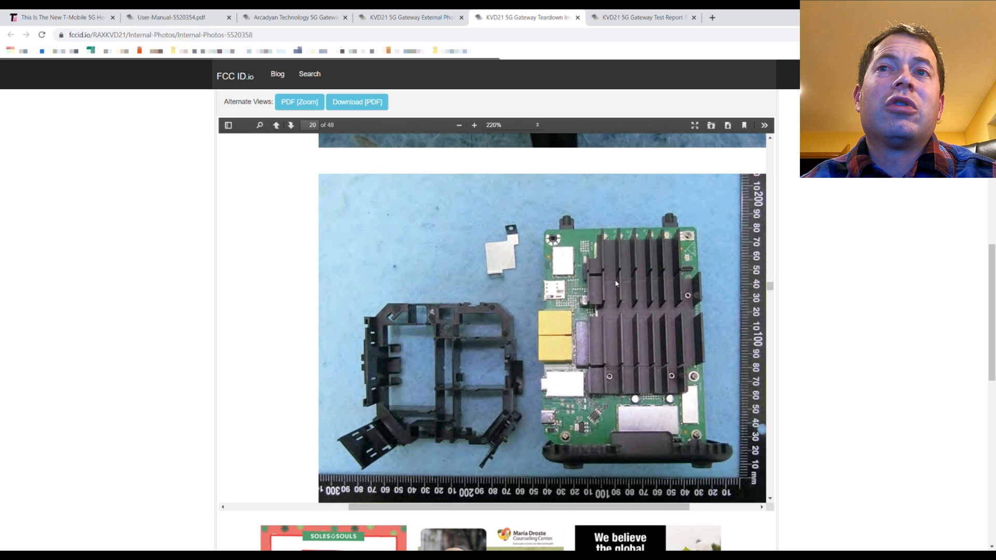
mouse_move(655, 378)
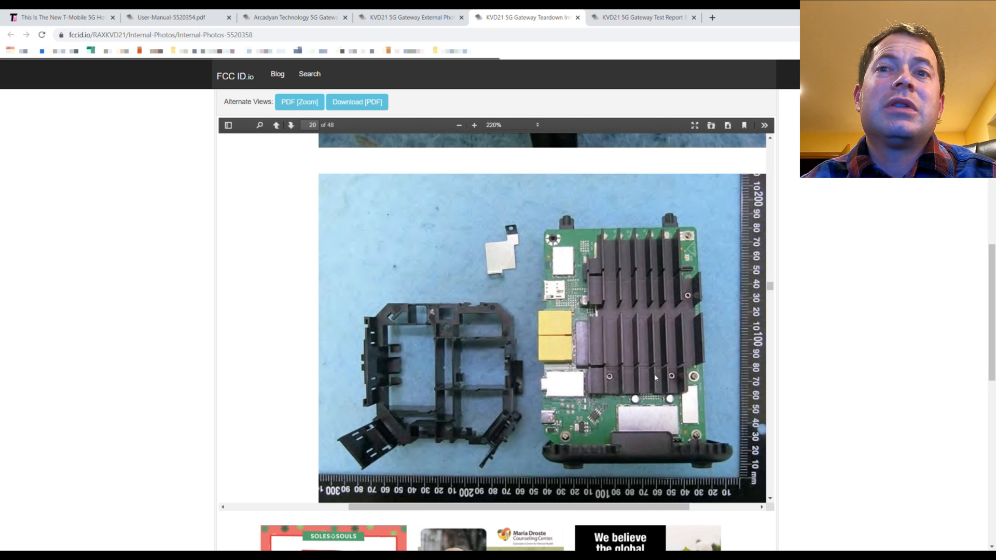
left_click(291, 125)
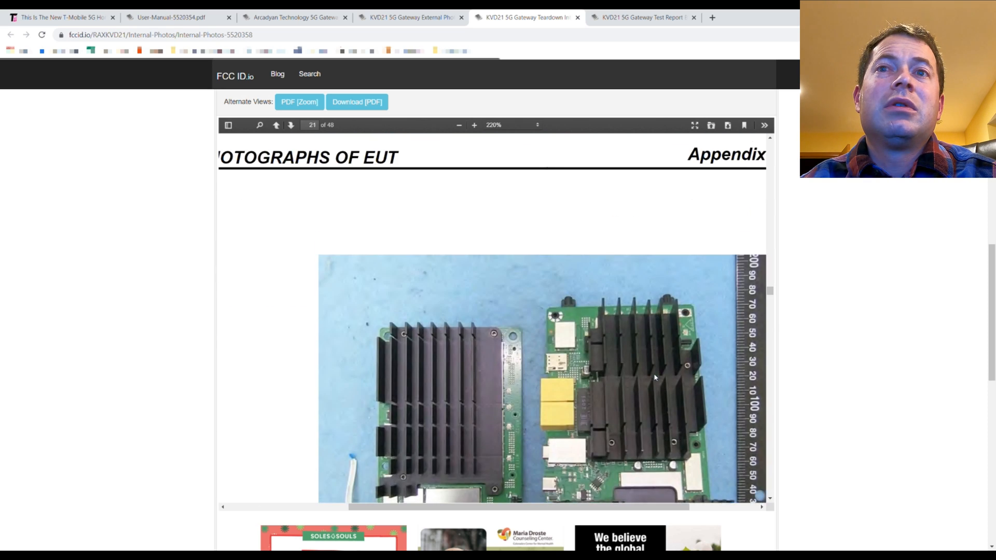
scroll("down", 3)
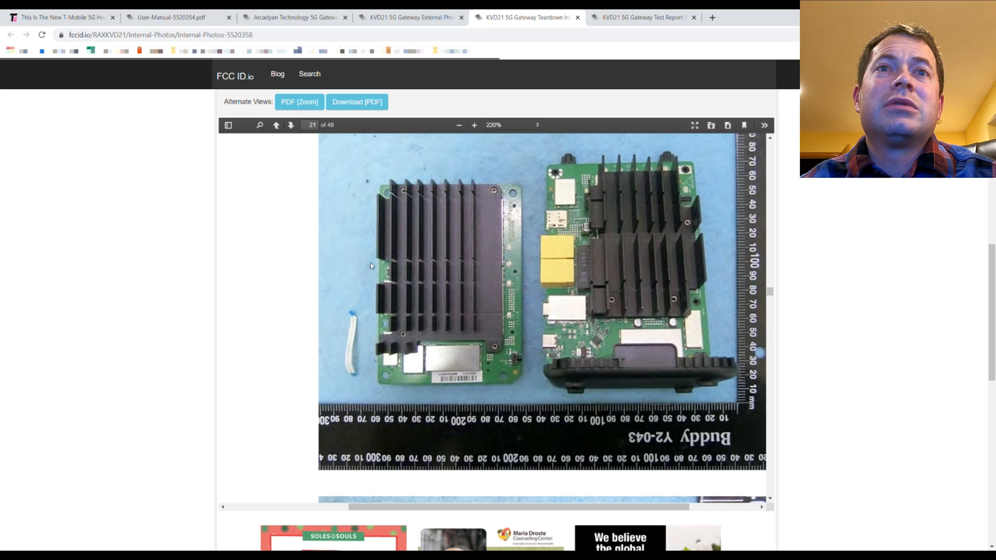
mouse_move(679, 259)
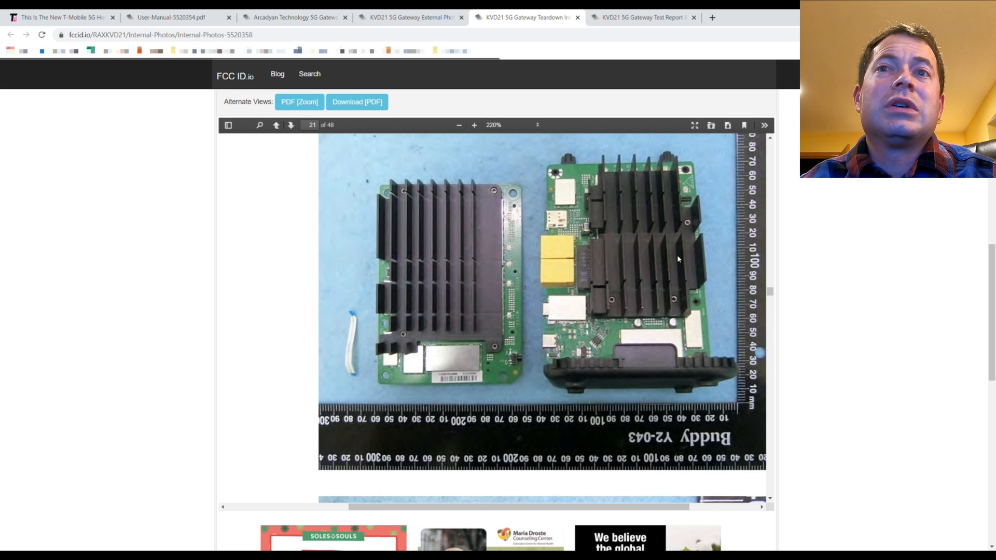
mouse_move(393, 264)
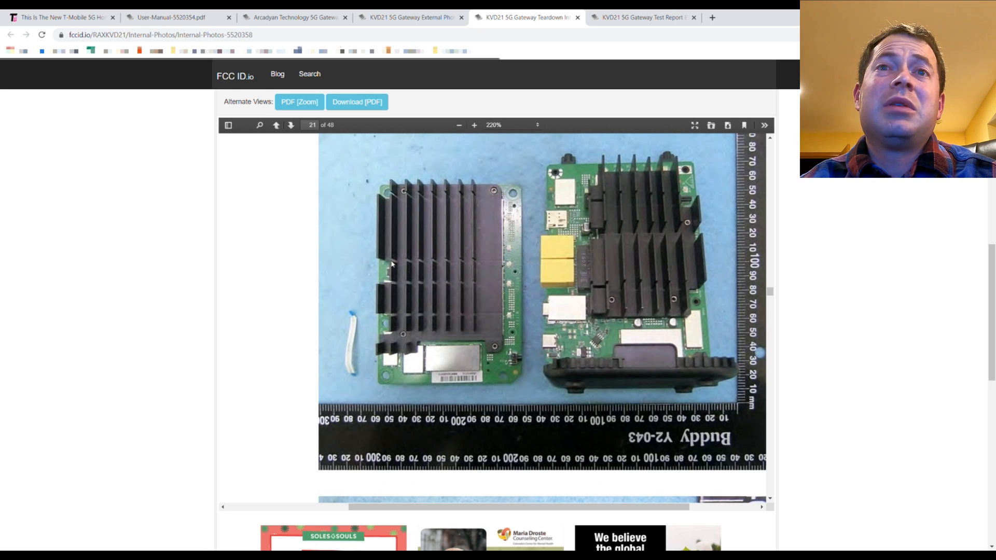
scroll("down", 3)
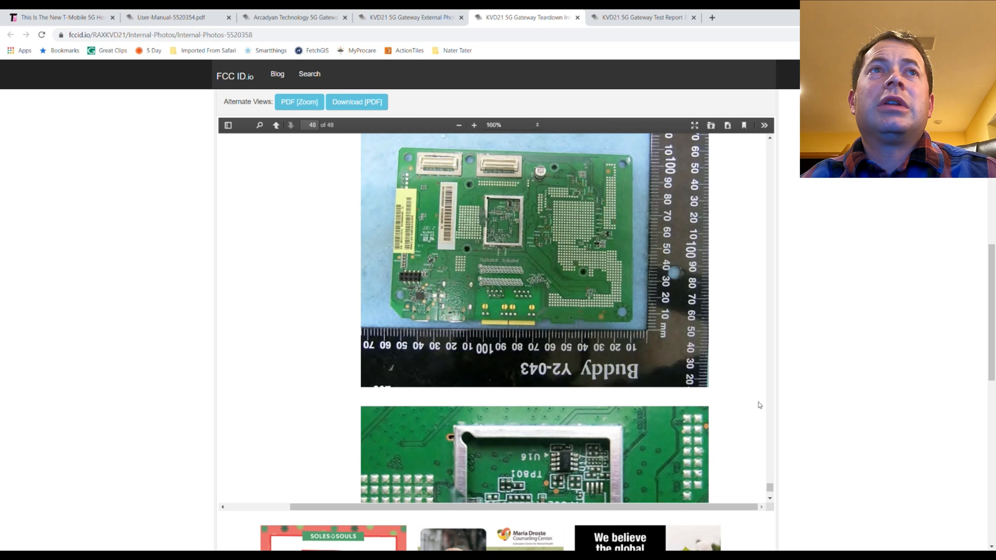
mouse_move(472, 336)
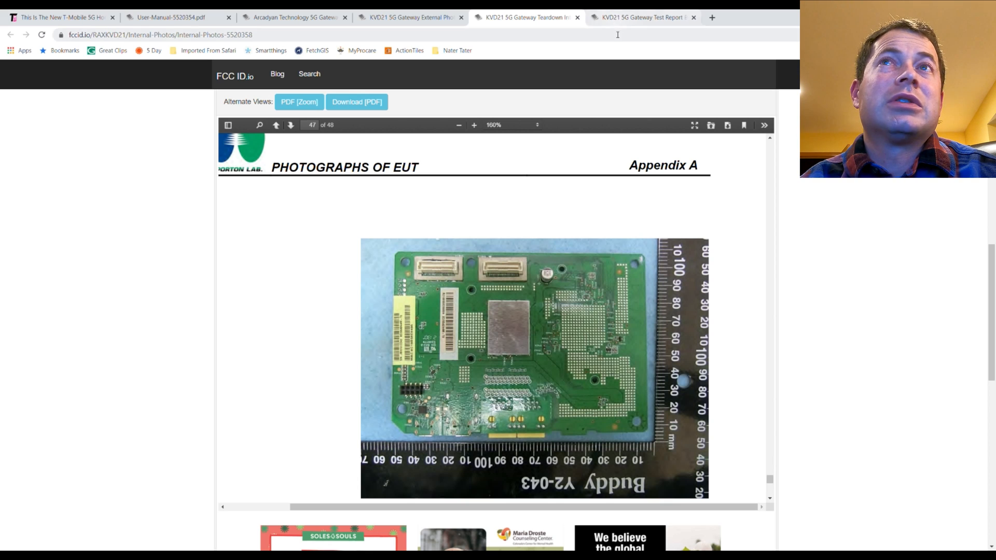
left_click(643, 18)
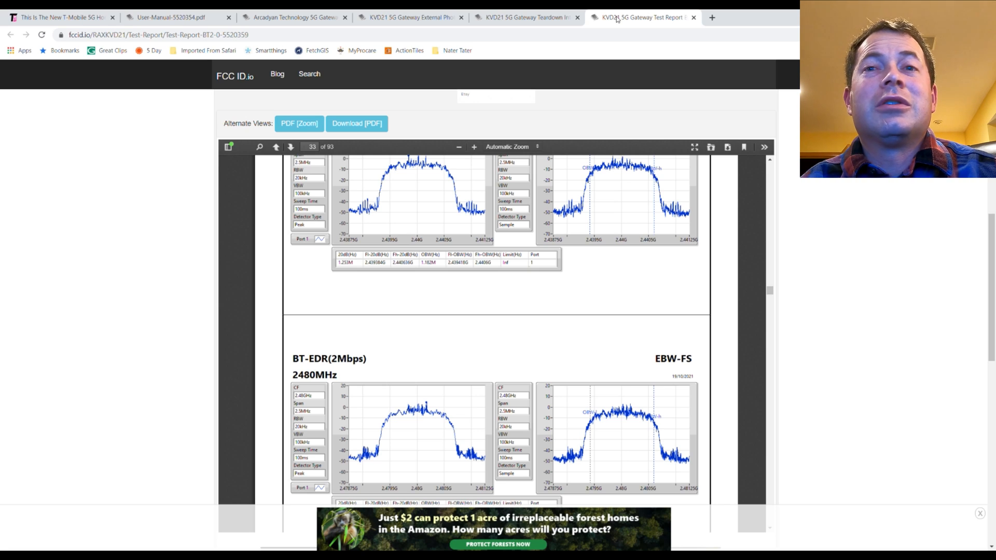
mouse_move(489, 295)
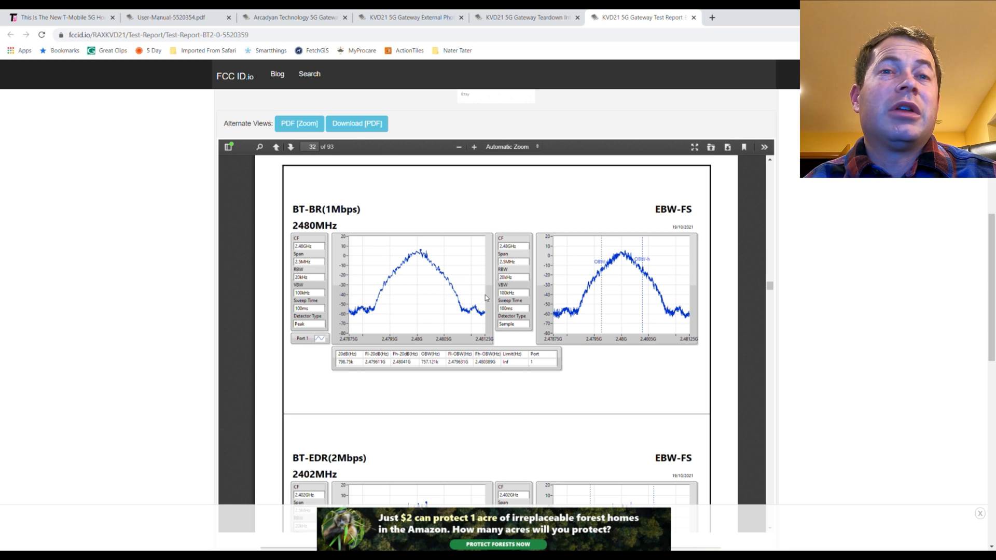
mouse_move(483, 292)
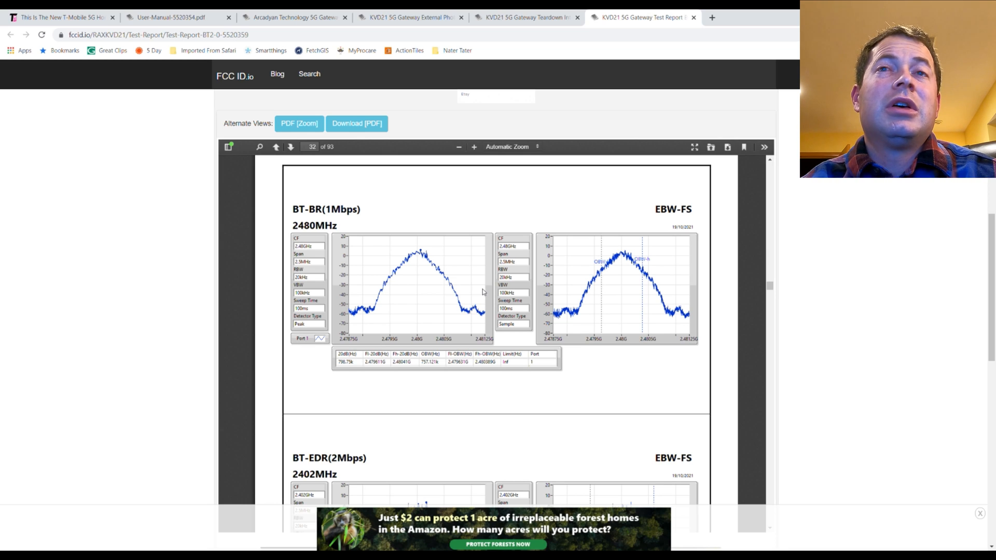
- Scroll the Bluetooth test report, then switch to the RAXKVD21 exhibits list tab
scroll("down", 3)
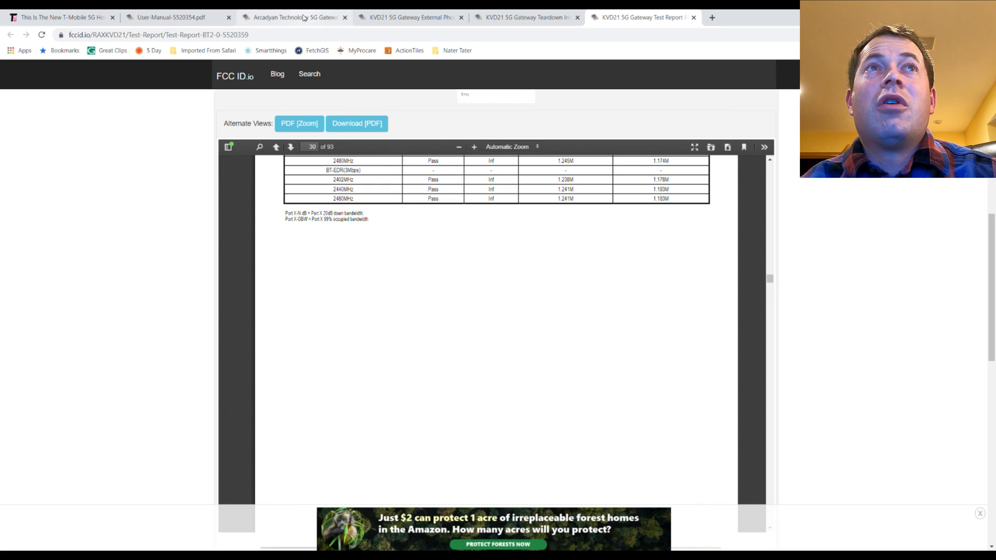
left_click(298, 17)
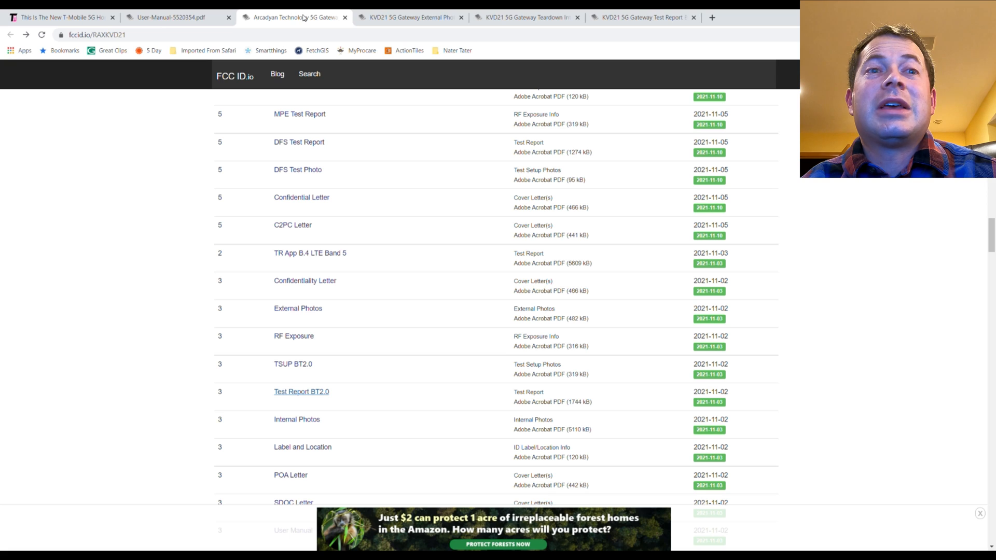